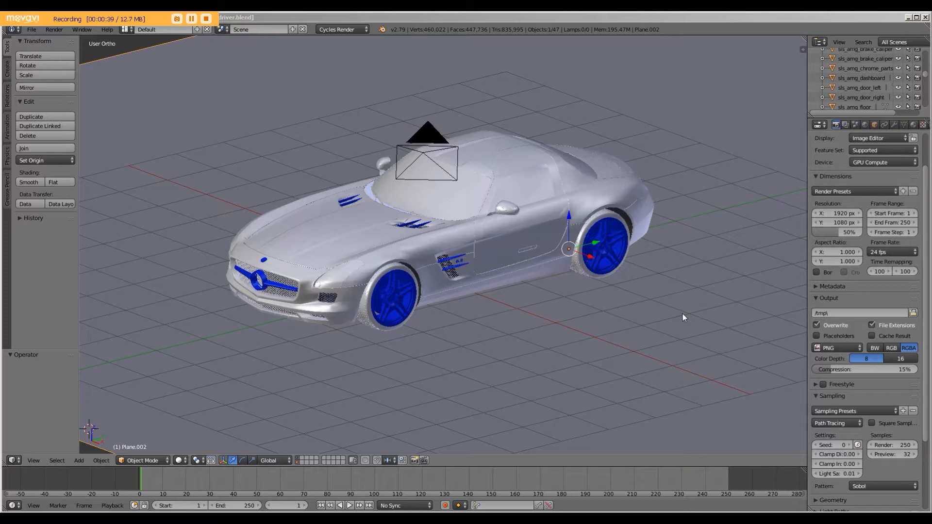
mouse_move(531, 181)
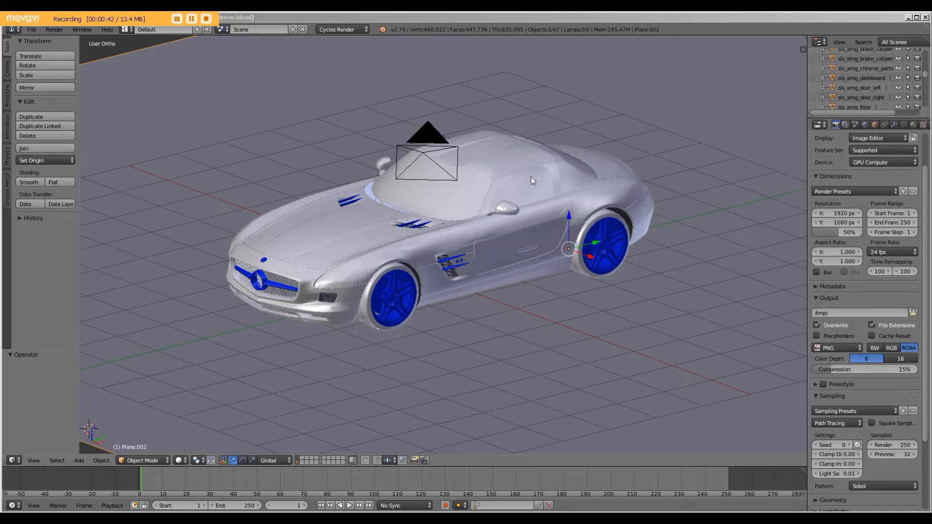
mouse_move(93, 98)
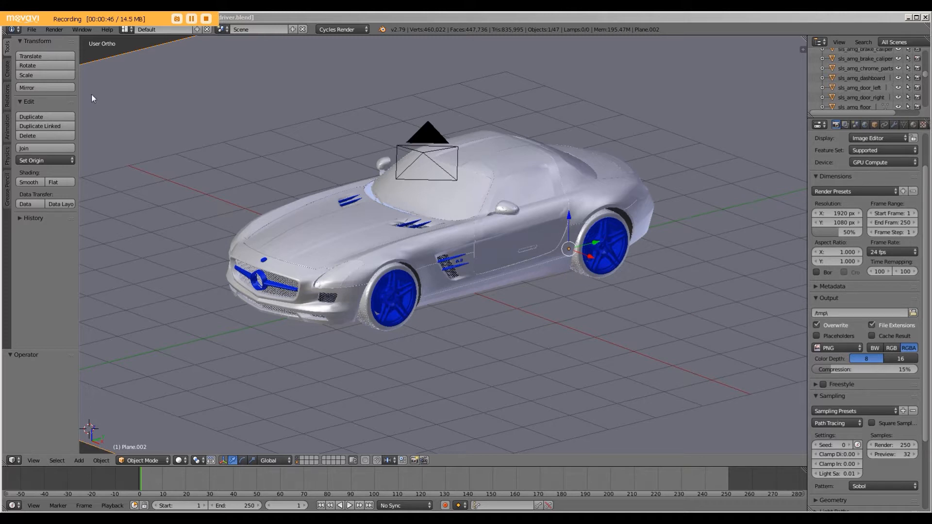
Step: Enable Auto Run Python Scripts in the File preferences and close the window
left_click(31, 29)
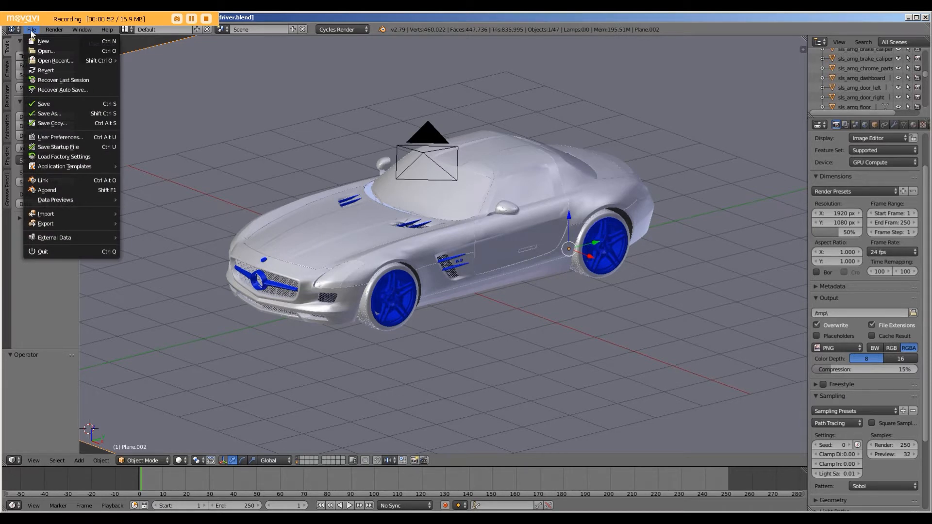
left_click(60, 137)
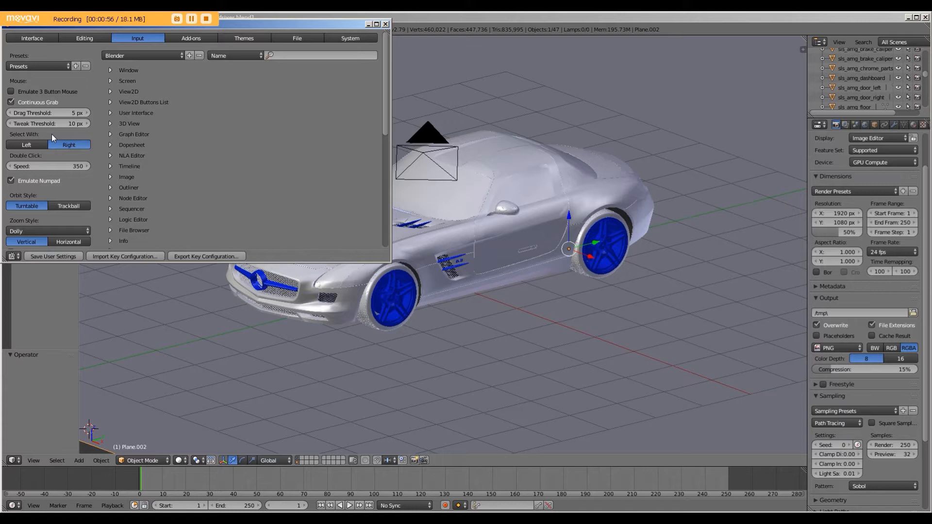
left_click(298, 38)
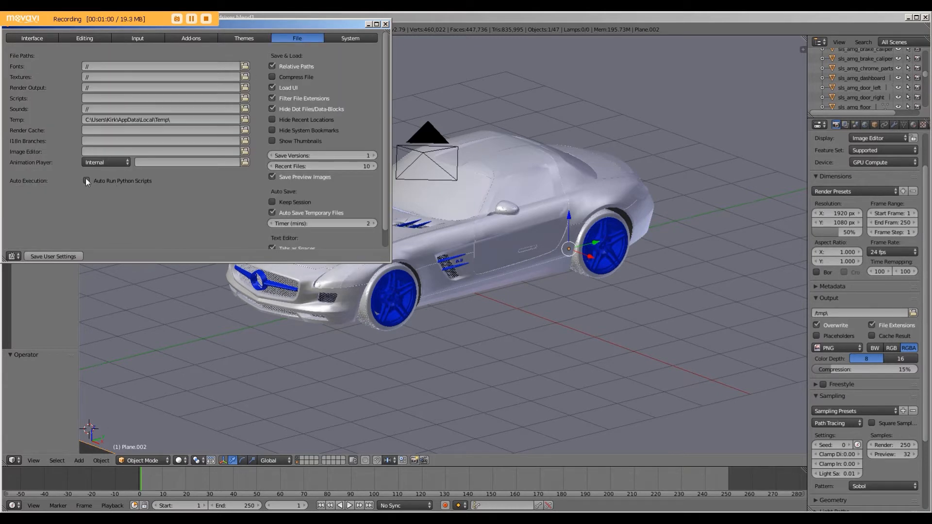
left_click(86, 180)
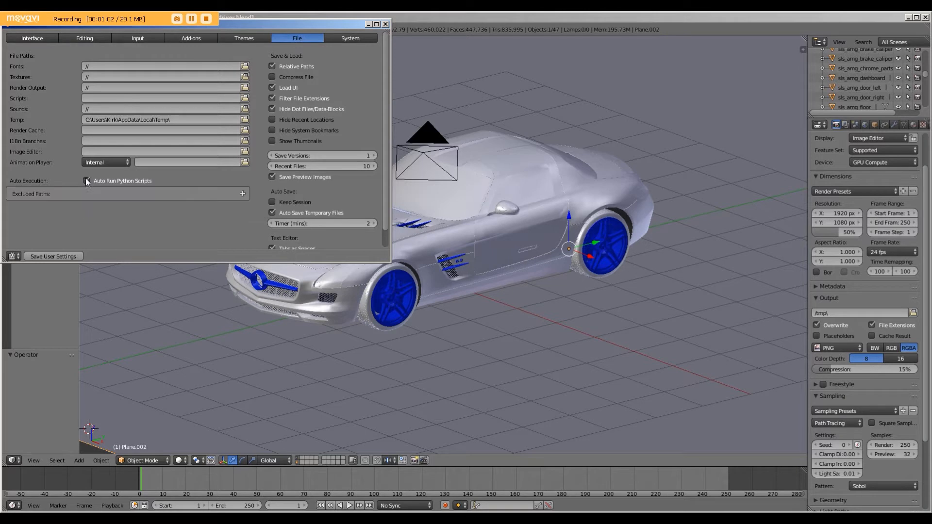
left_click(87, 181)
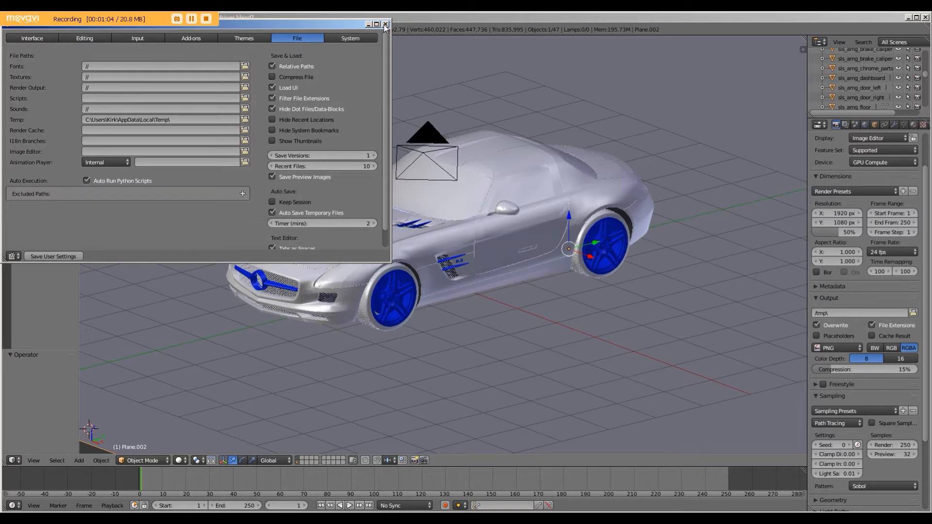
left_click(386, 24)
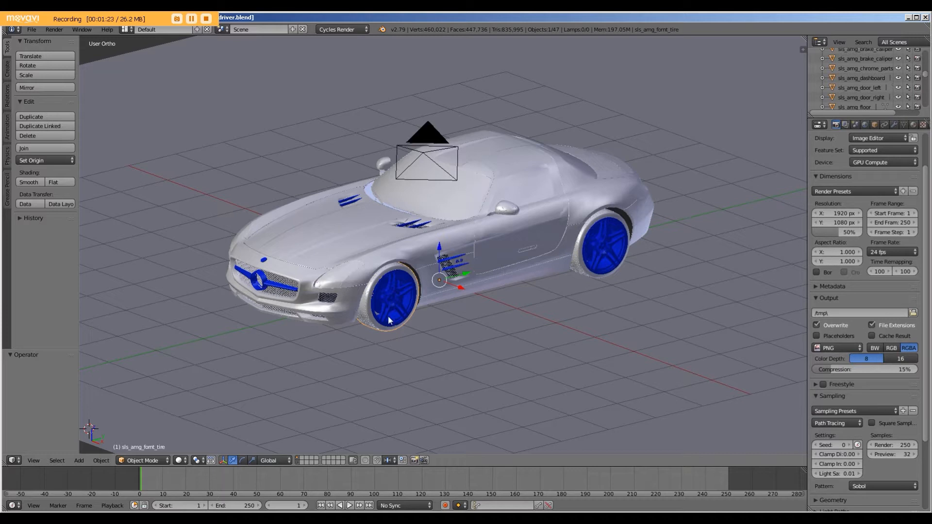
Step: Test-move the front tire along X and cancel so it stays in place
key("x")
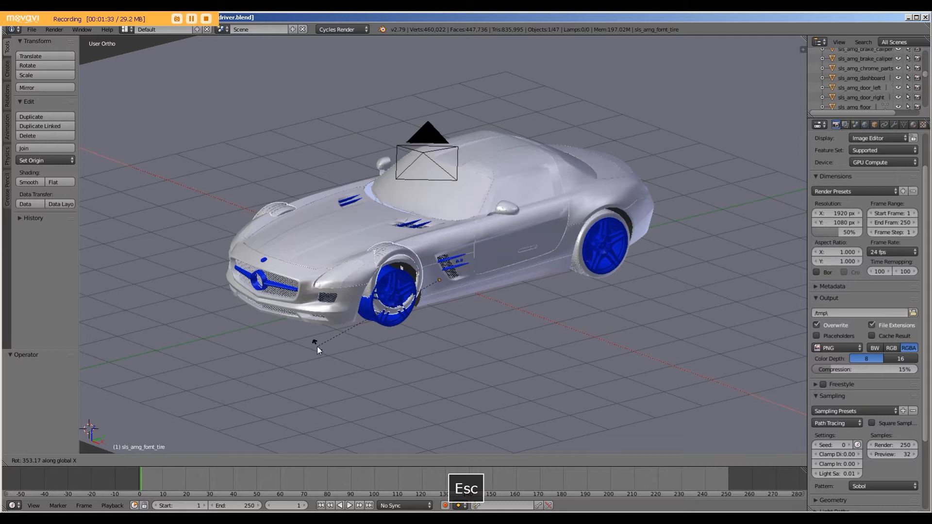
key("Escape")
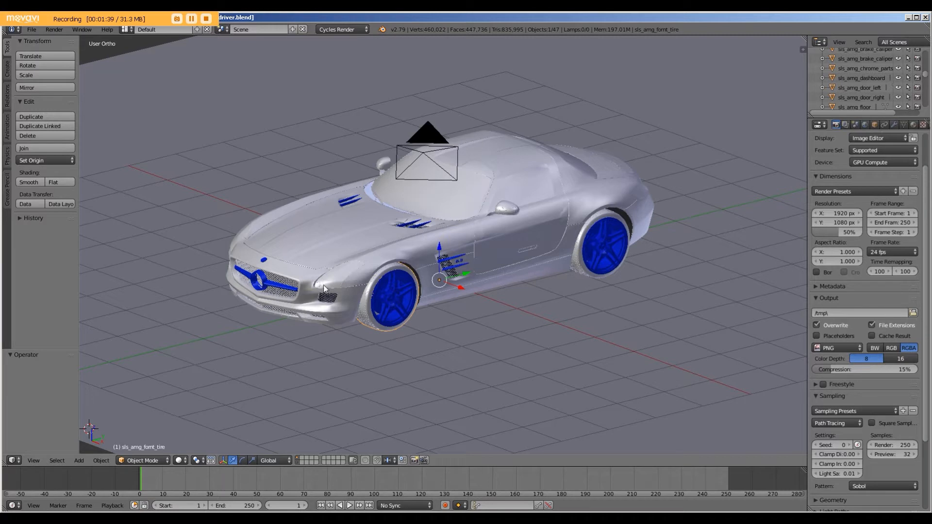
mouse_move(187, 407)
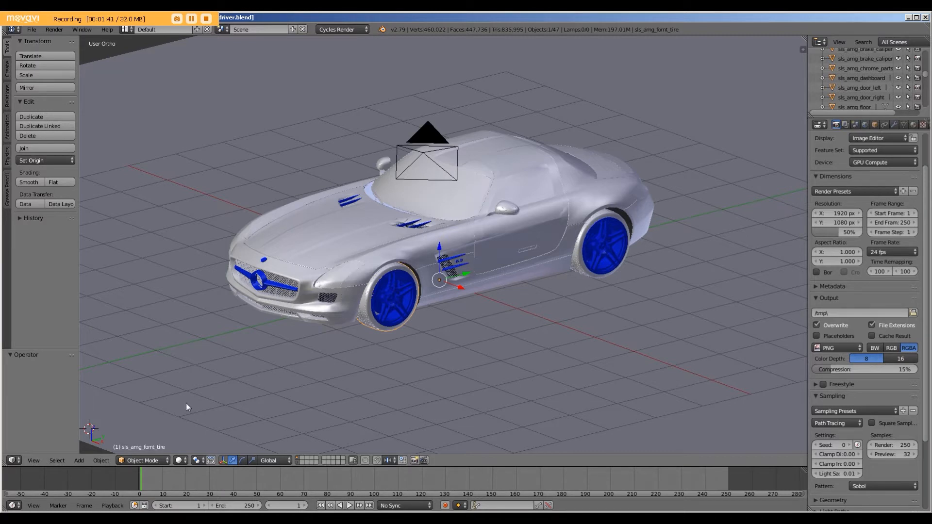
Step: Set the front tire's Origin to Geometry, test-rotating it and cancelling
left_click(100, 460)
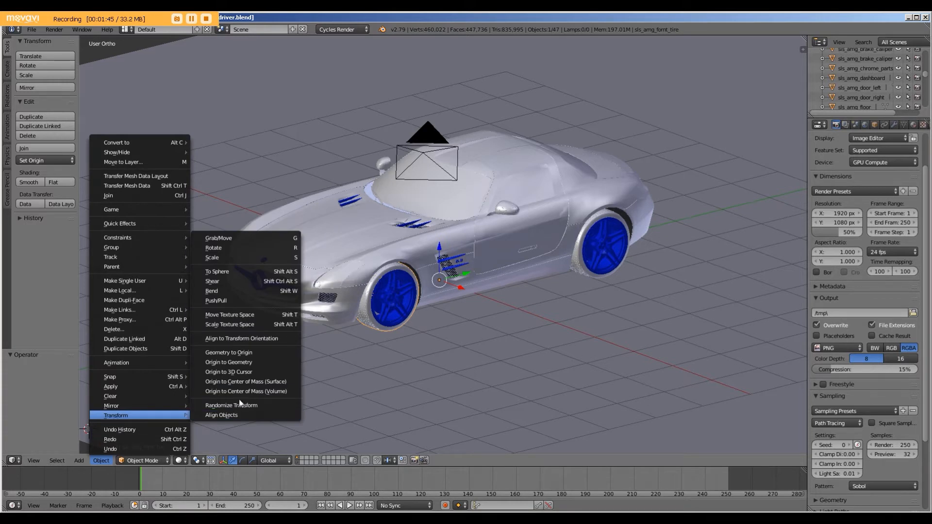
left_click(228, 362)
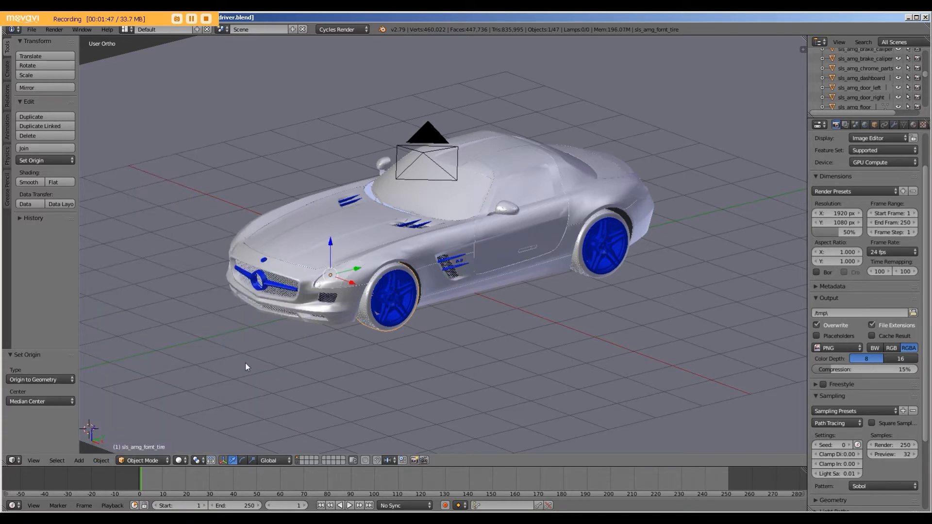
key("r")
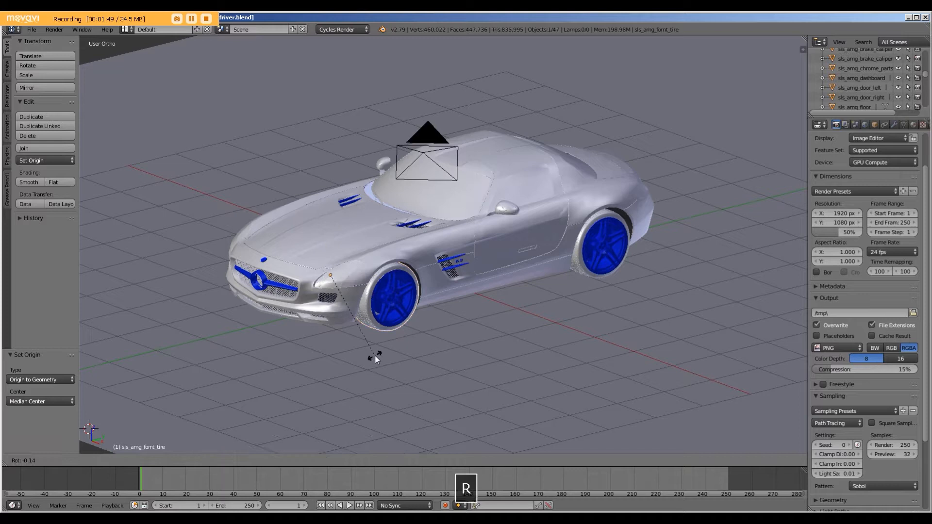
mouse_move(479, 265)
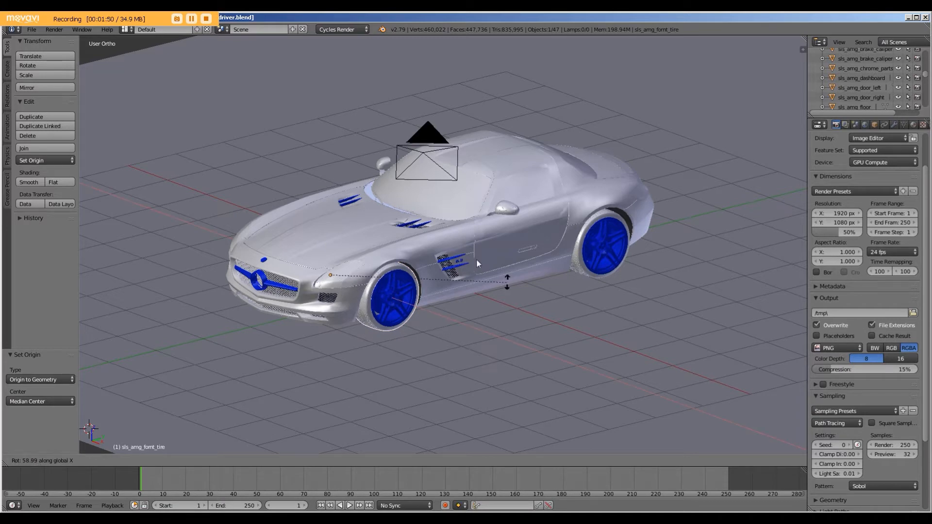
key("Escape")
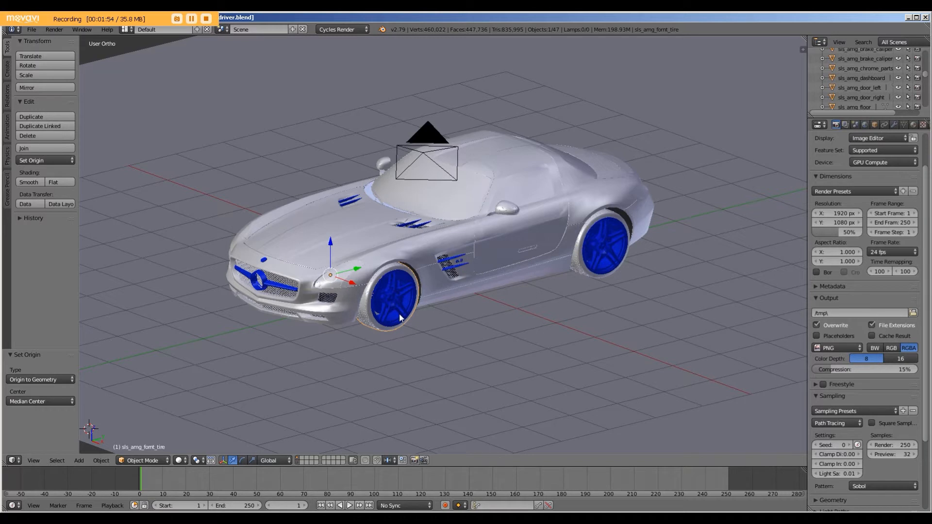
Step: Apply Origin to Geometry to the front rim, back tire and back rim
left_click(440, 280)
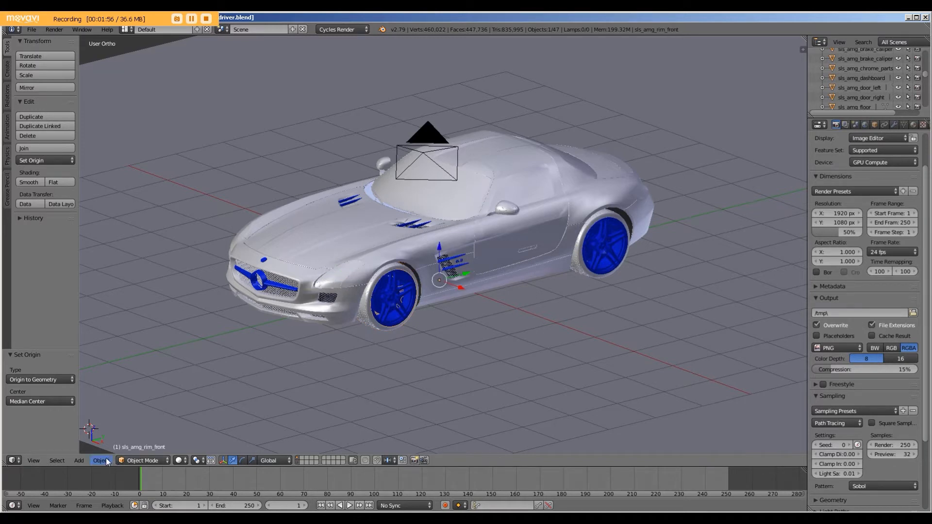
left_click(101, 461)
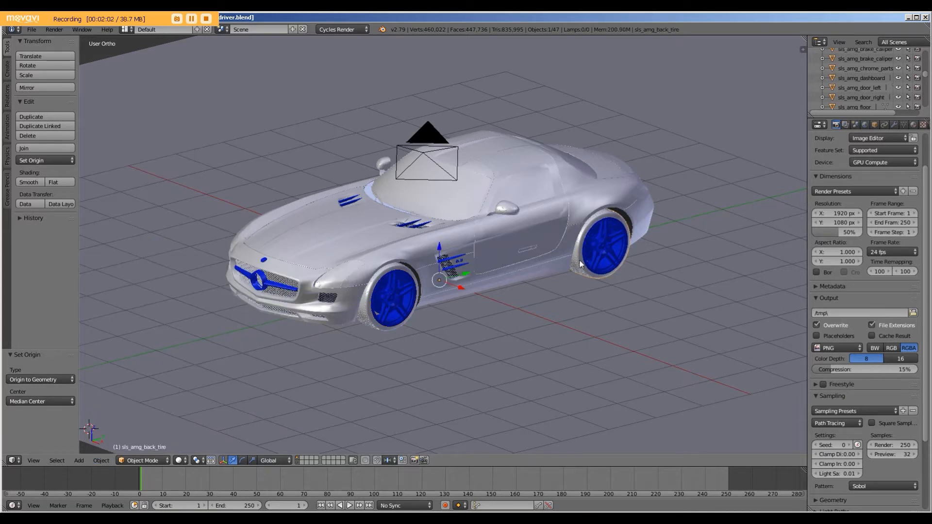
left_click(101, 461)
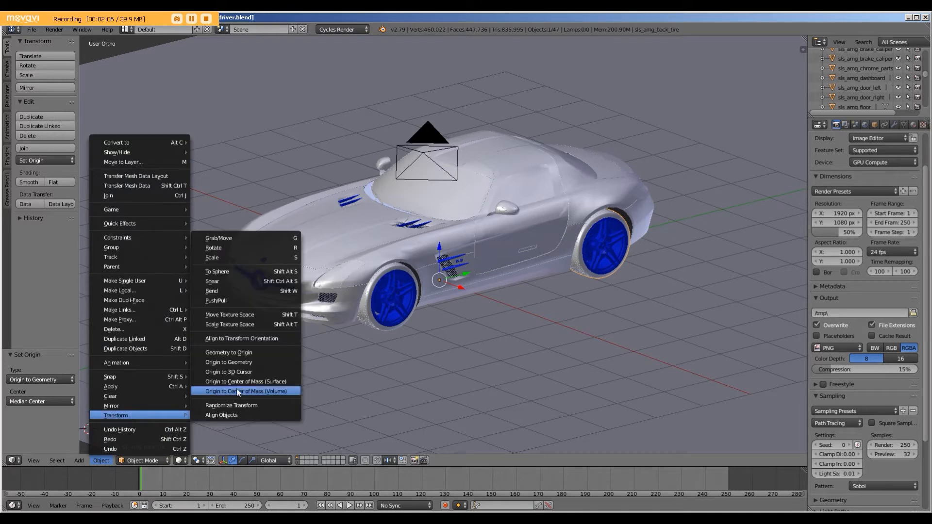
left_click(246, 391)
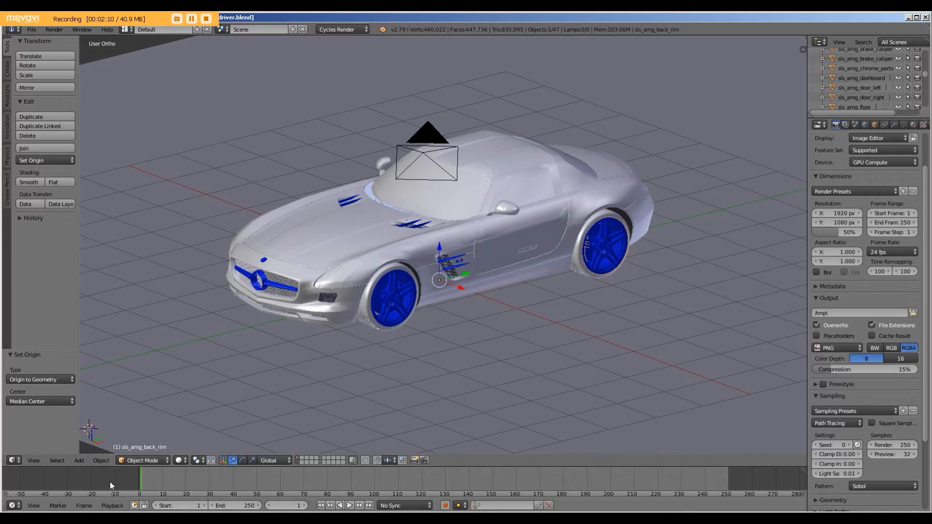
left_click(100, 459)
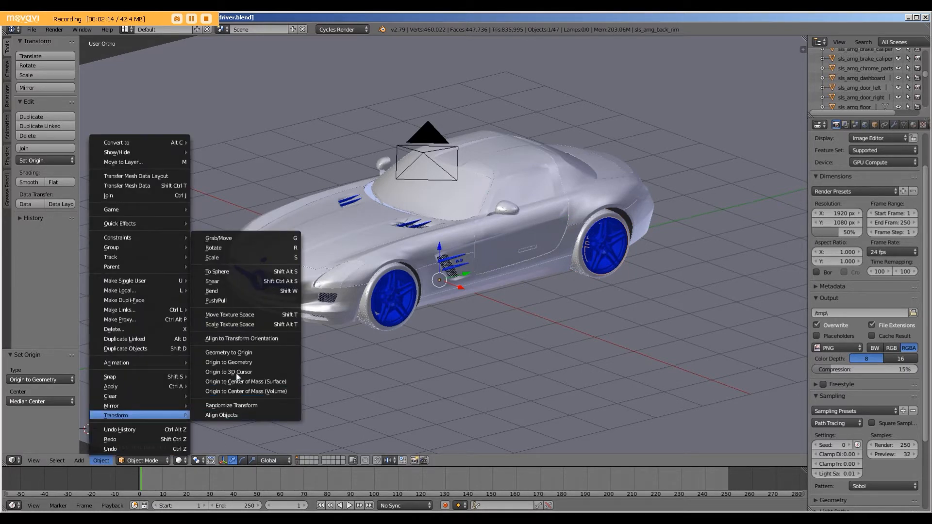
left_click(229, 363)
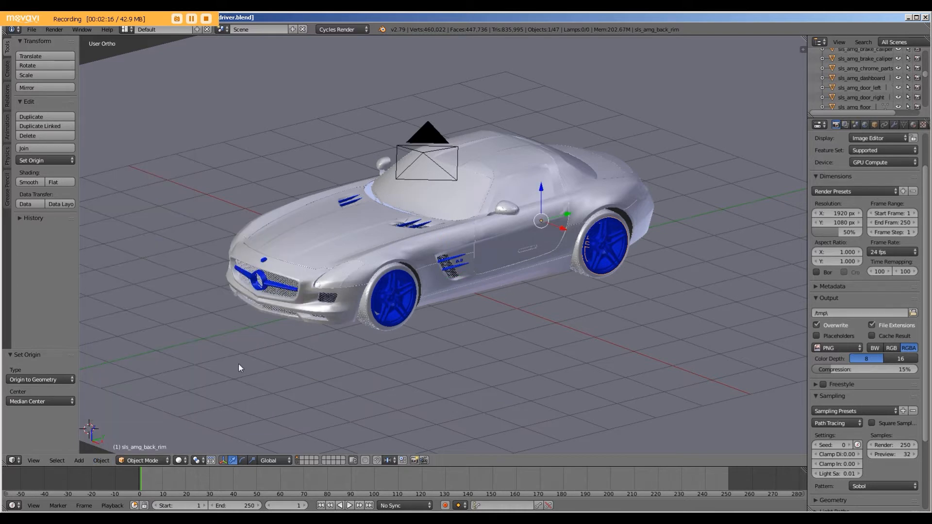
mouse_move(491, 358)
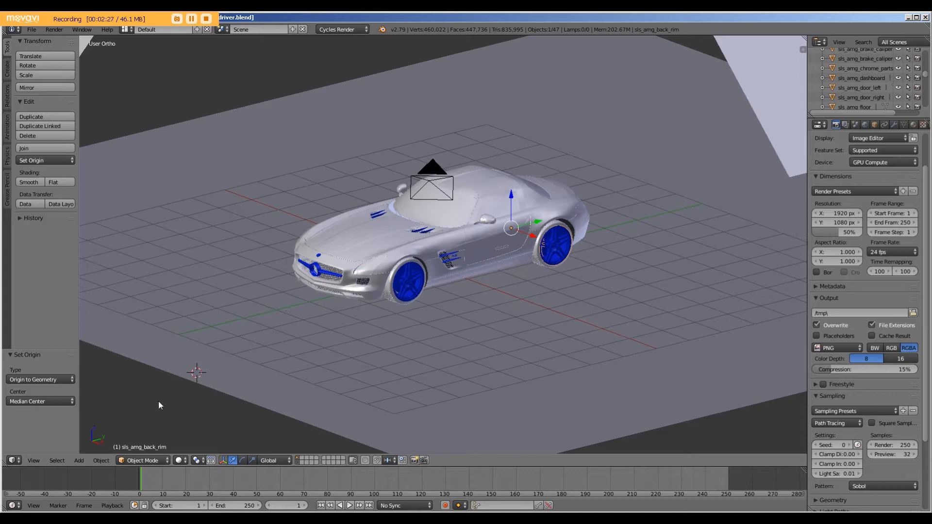
mouse_move(358, 260)
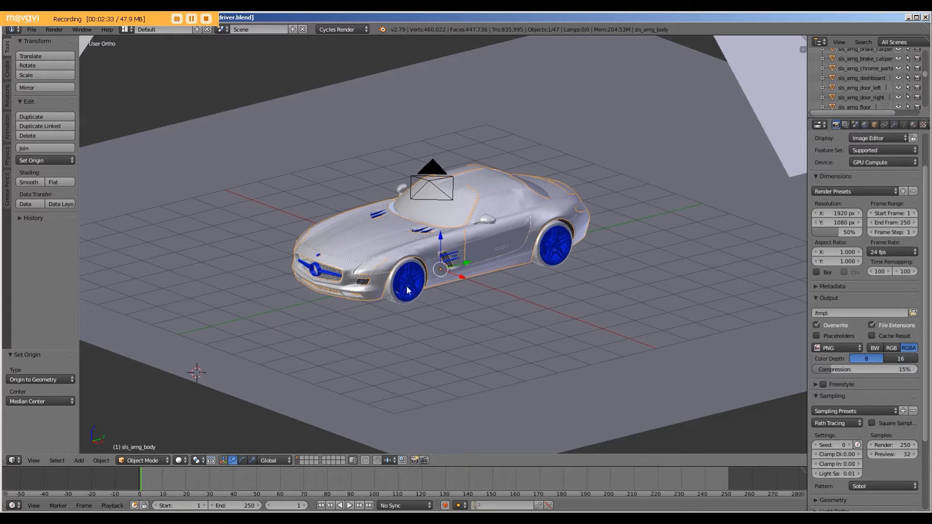
Step: Cancel the trial move of the front tire, leaving its origin centred at the wheel
key("Escape")
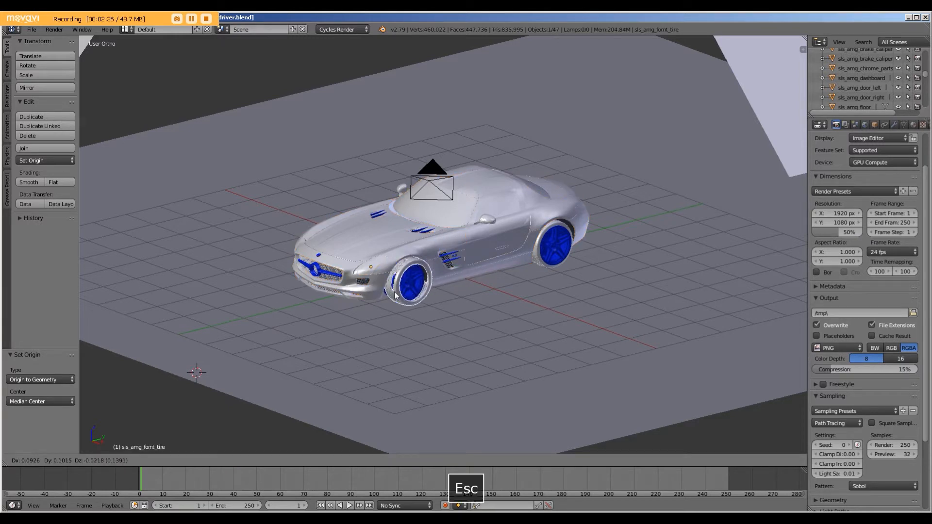
key("Escape")
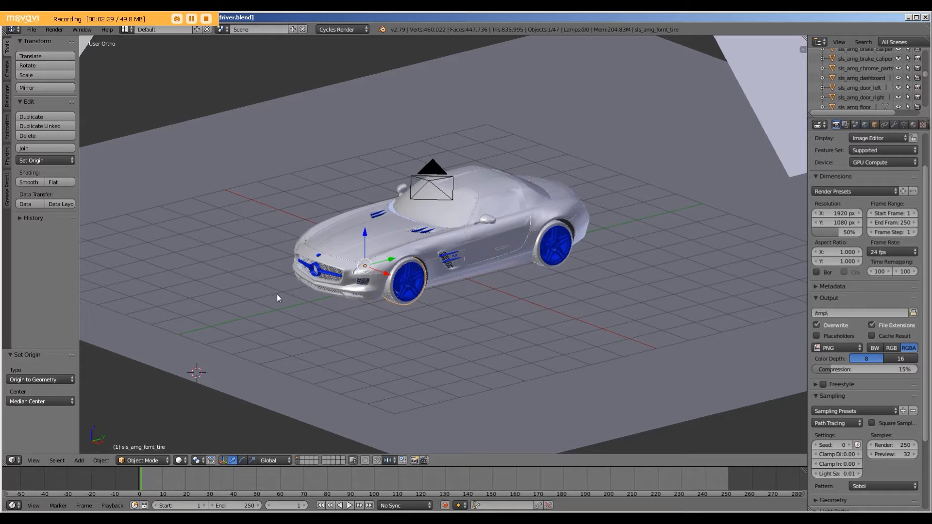
mouse_move(333, 298)
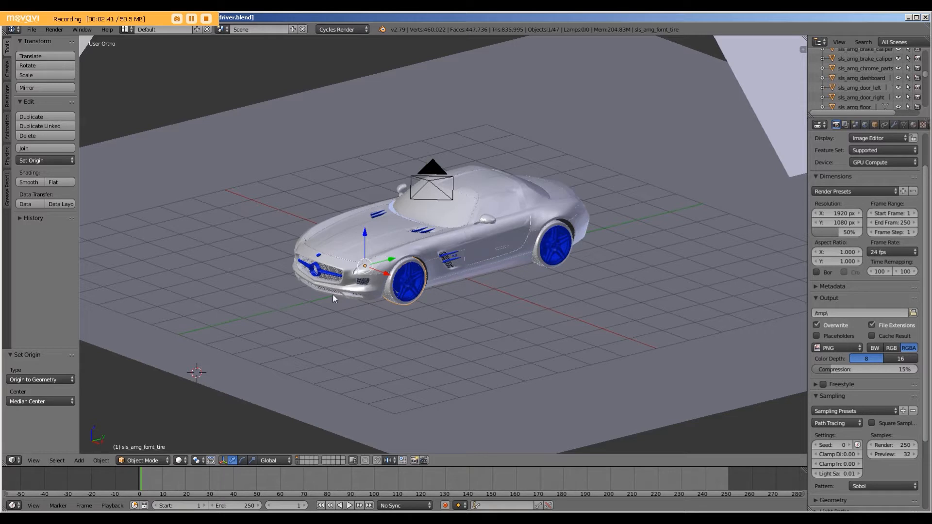
mouse_move(299, 454)
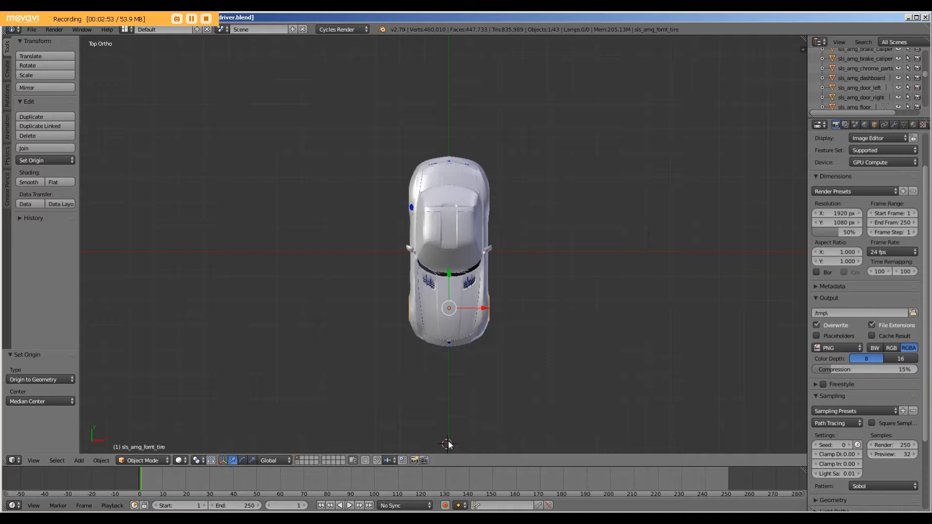
Step: Deselect all and add a Plain Axes empty beside the car
key("a")
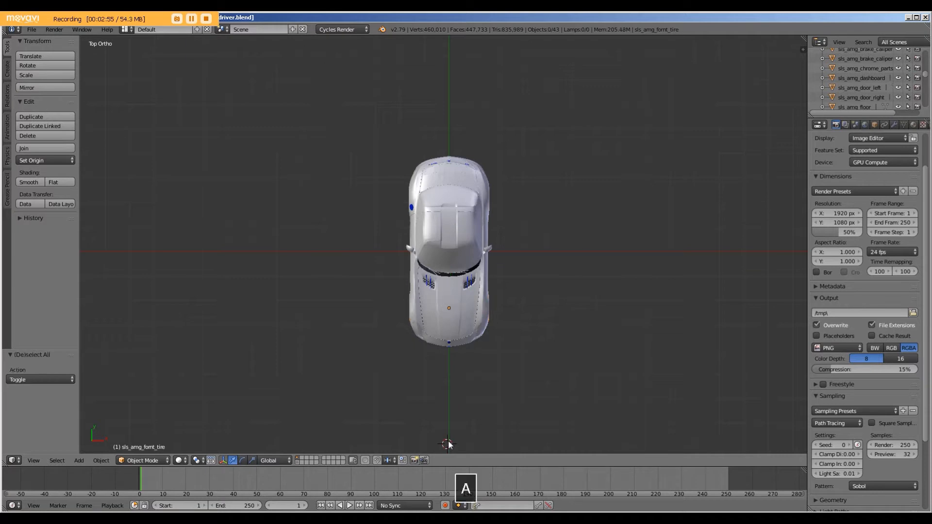
key("shift+a")
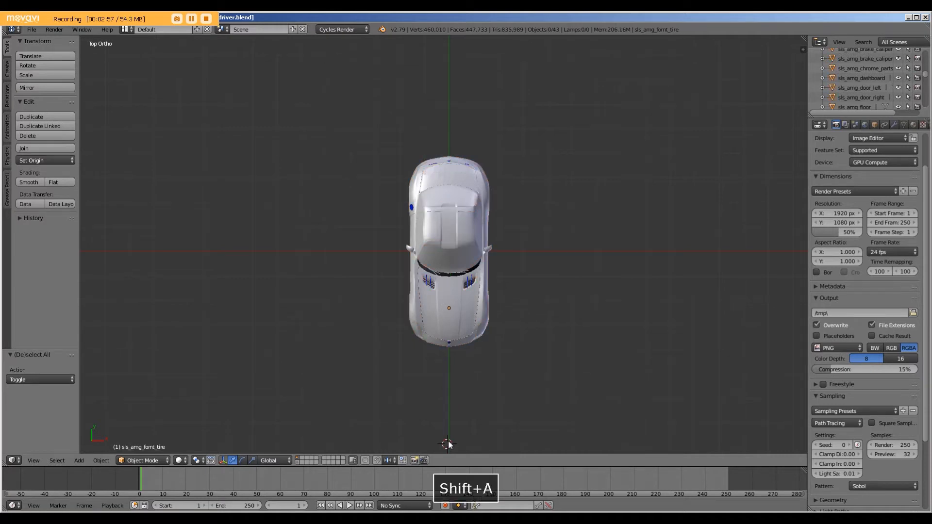
key("shift+a")
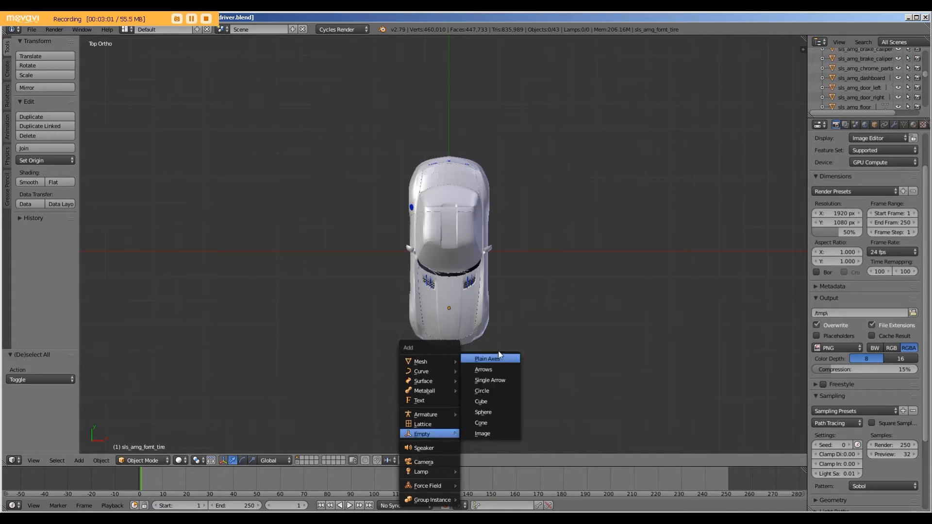
left_click(487, 358)
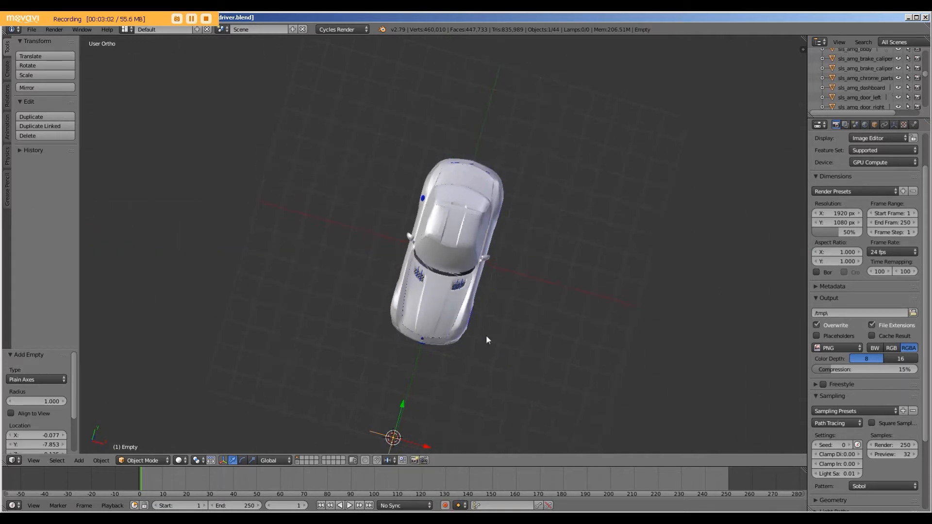
key("s")
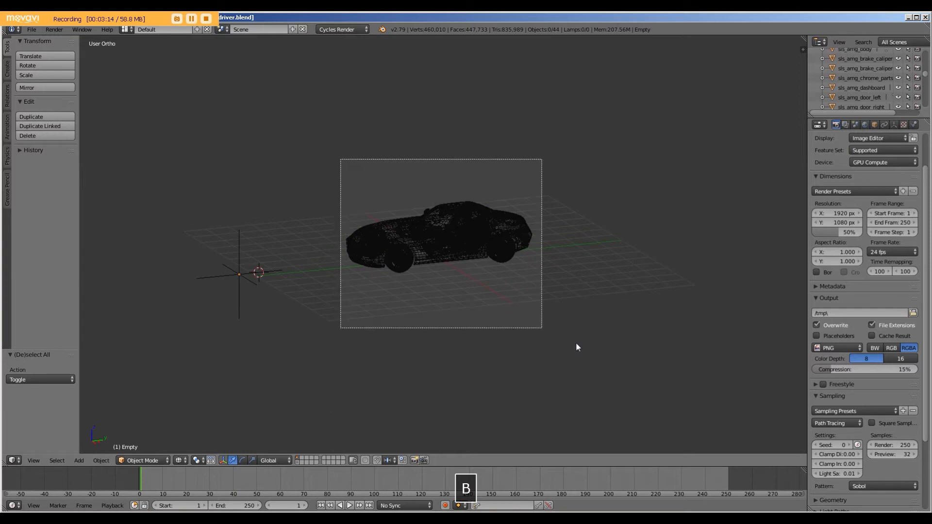
Step: Select the whole car plus the empty and parent with Object (Keep Transform)
key("a")
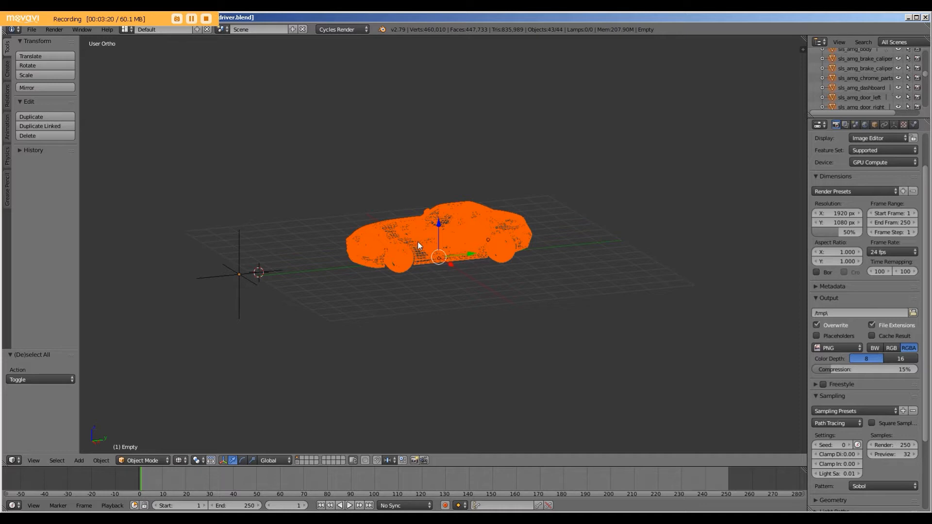
key("z")
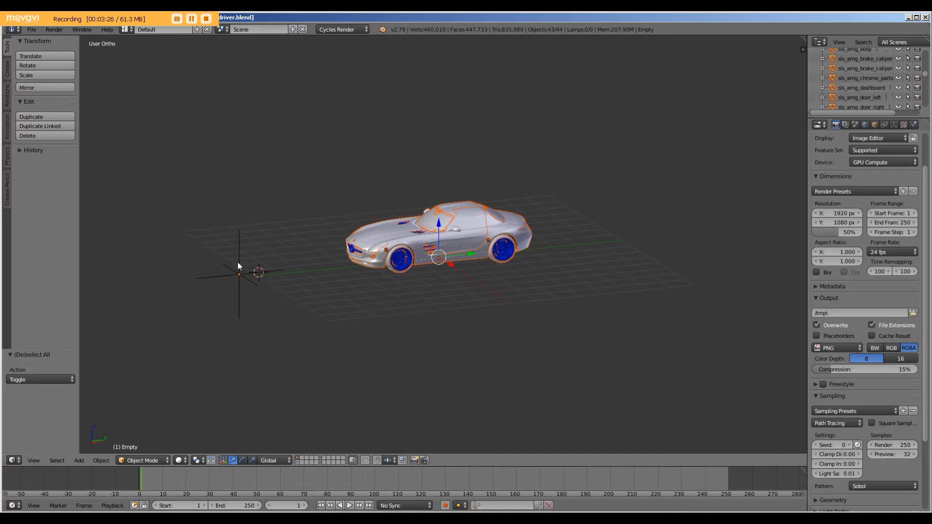
left_click(239, 268)
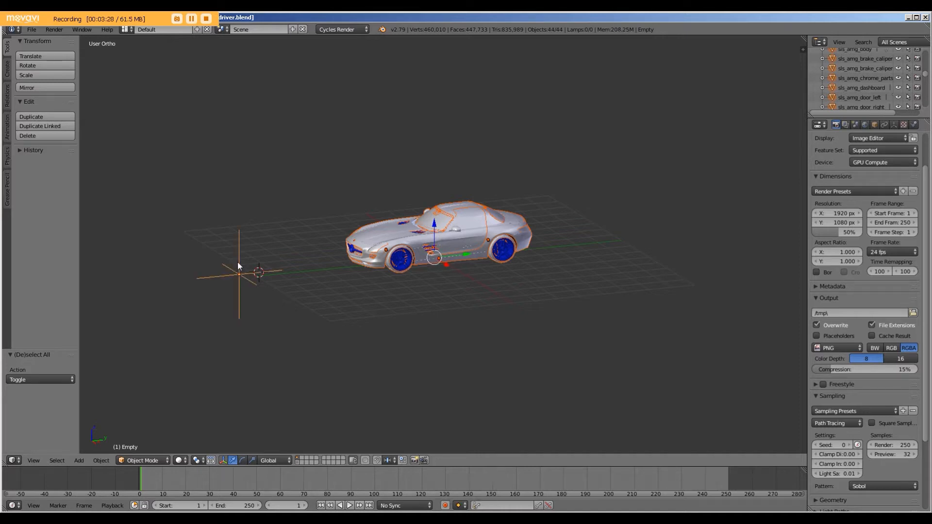
key("ctrl+p")
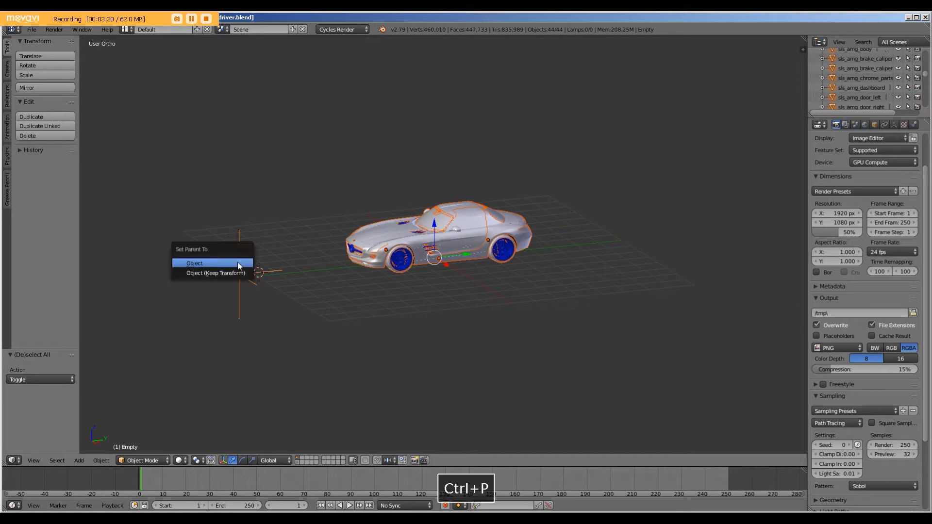
mouse_move(216, 273)
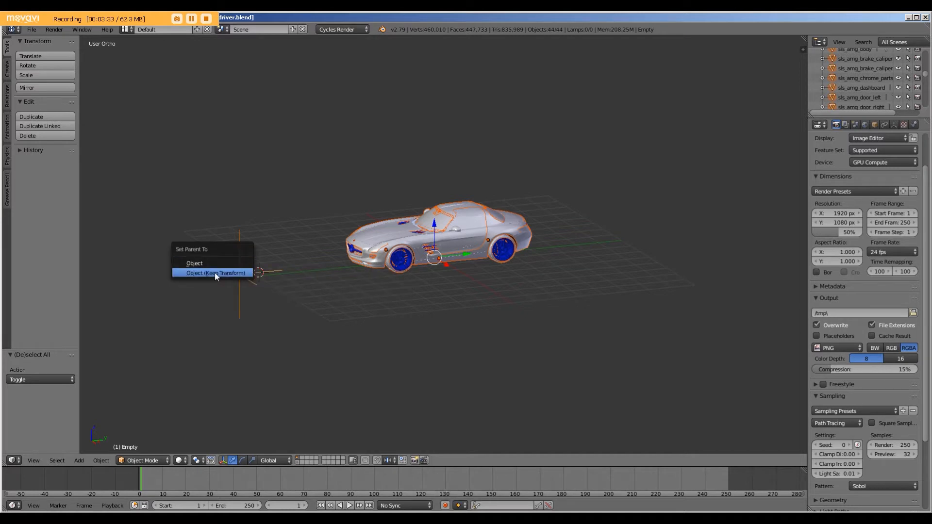
left_click(216, 273)
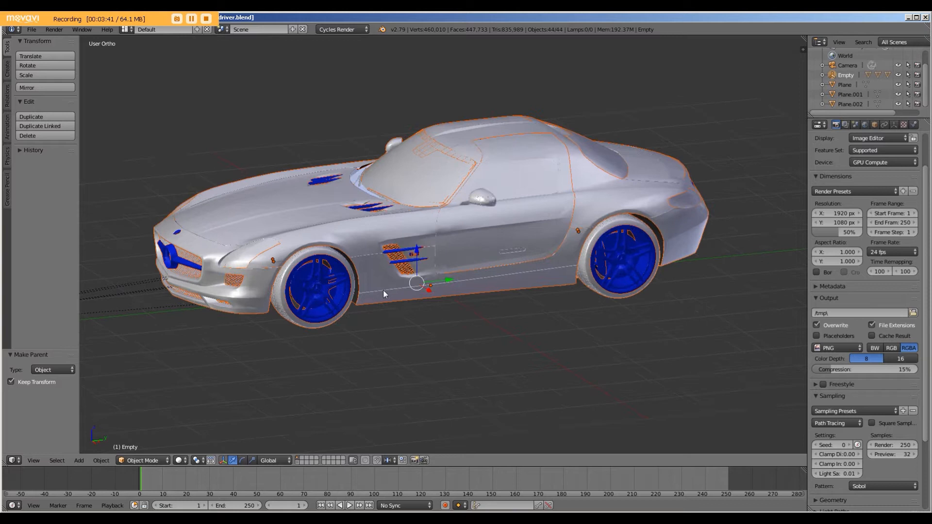
mouse_move(341, 285)
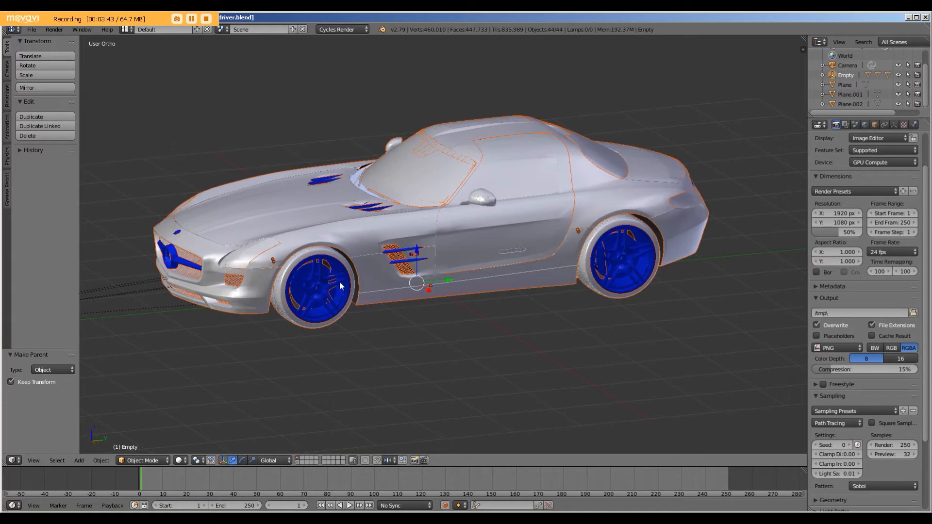
Step: Parent each rim to its tire with Keep Transform, then cancel a trial tire rotation
left_click(315, 286)
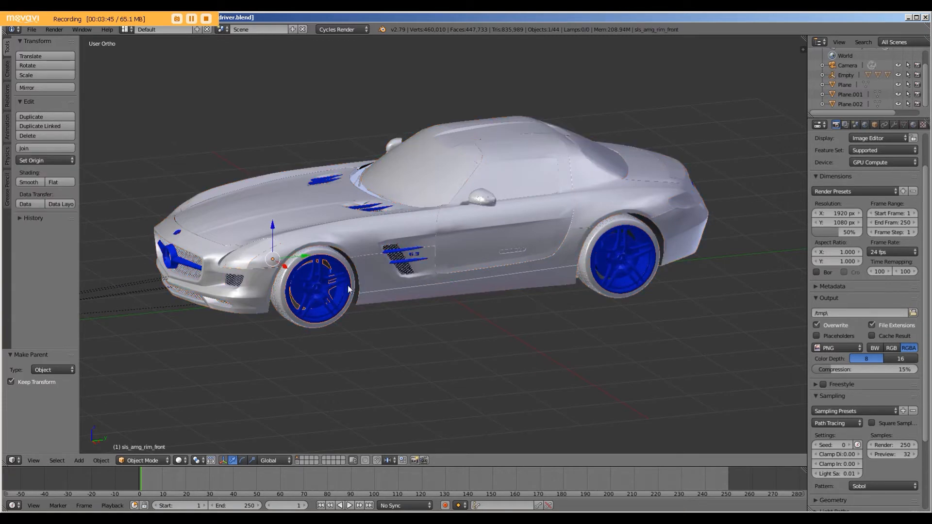
key("shift")
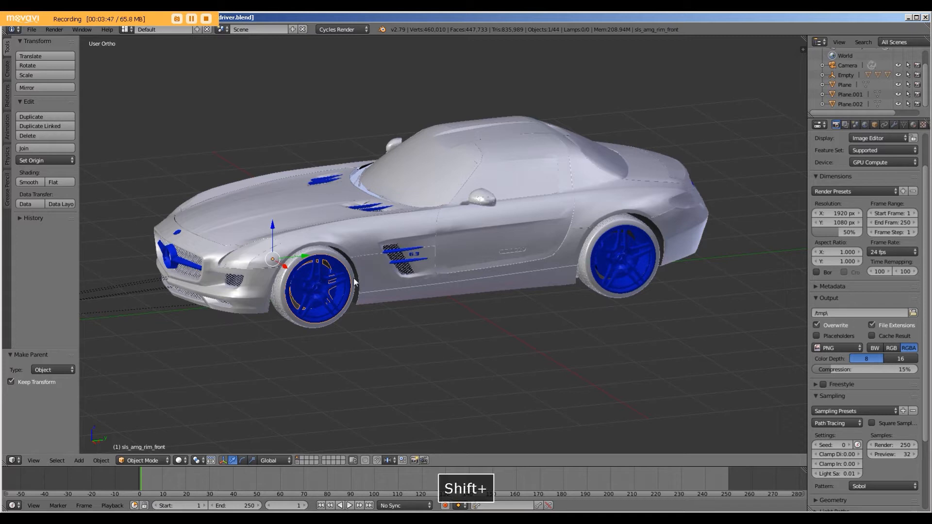
left_click(322, 291)
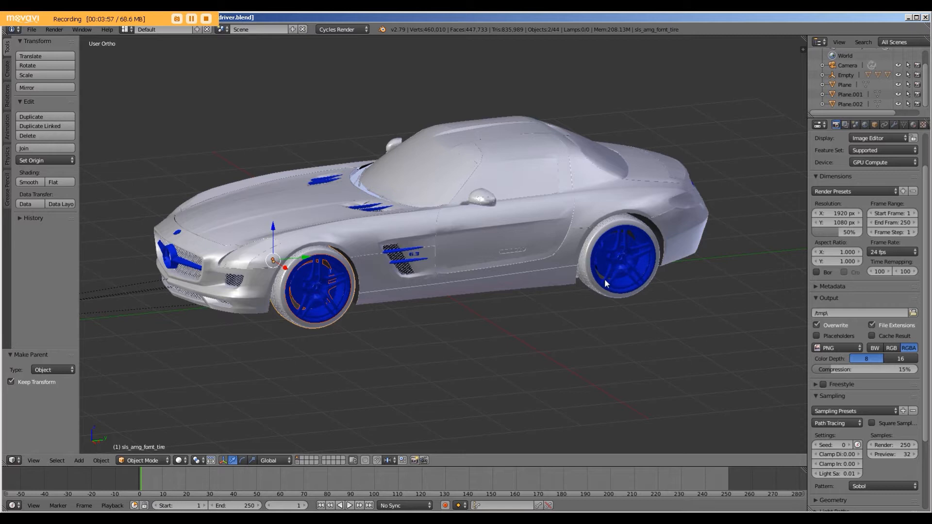
mouse_move(639, 277)
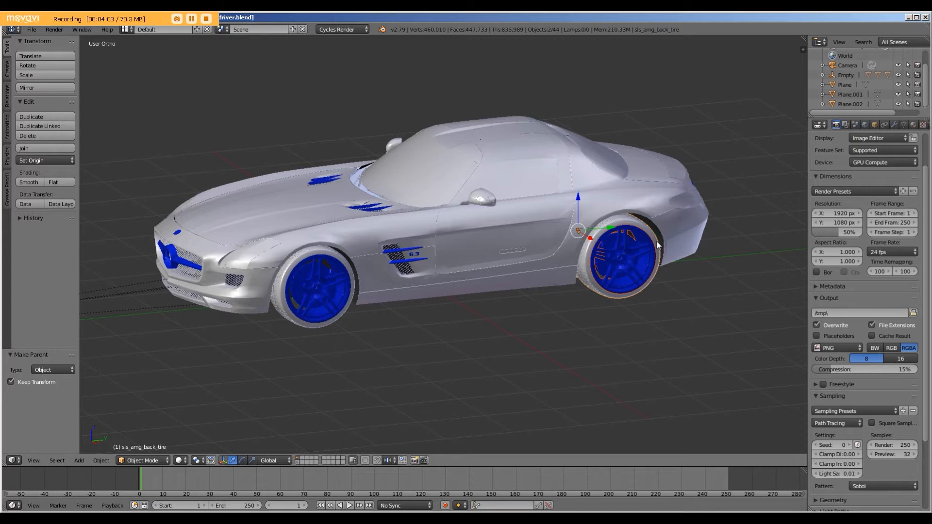
key("Ctrl+P")
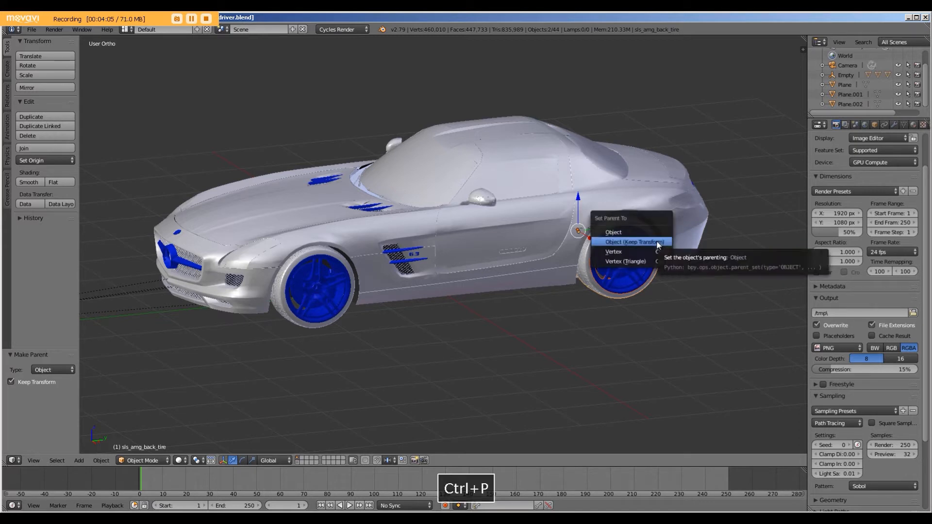
left_click(632, 242)
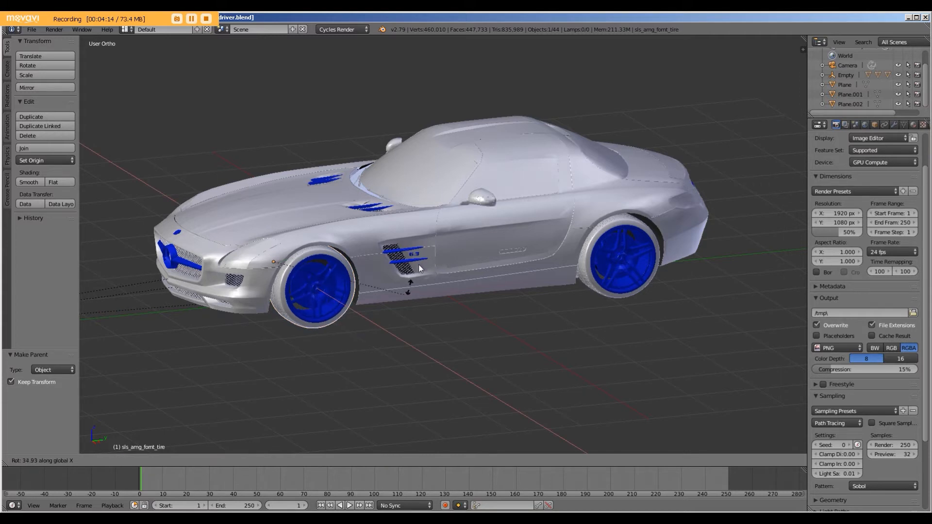
key("Escape")
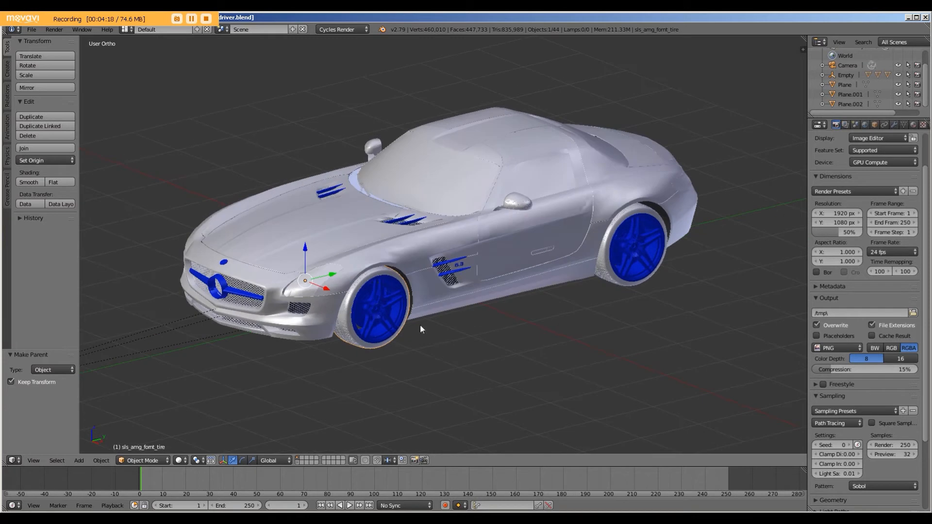
mouse_move(467, 315)
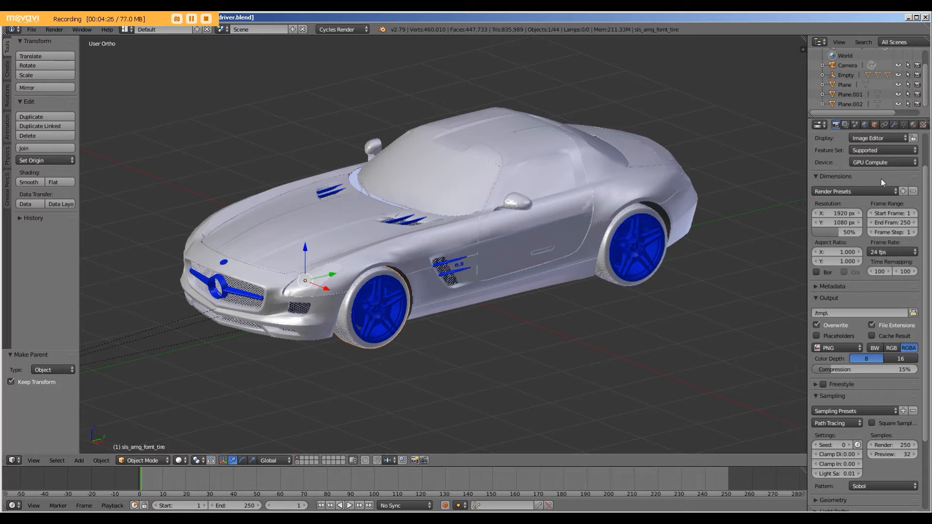
Step: Show the front tire's Object properties and split the 3D view into two areas
left_click(874, 124)
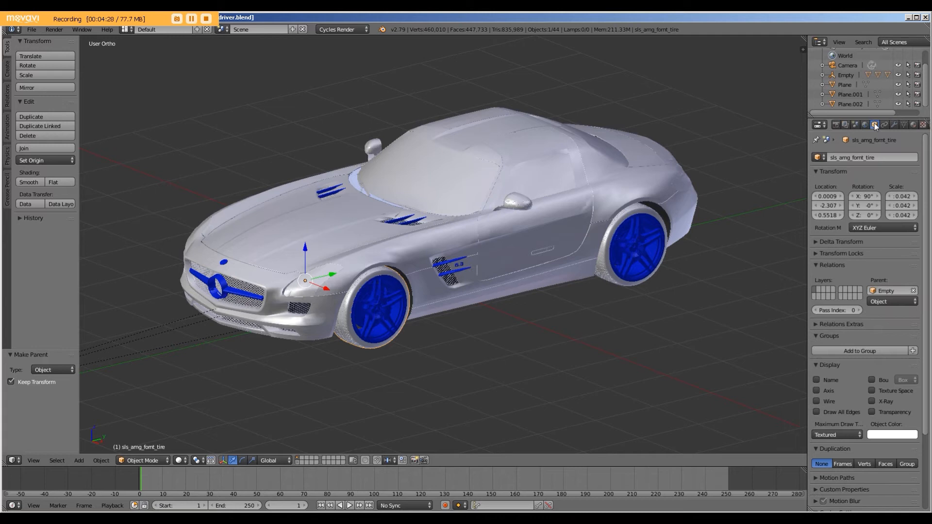
mouse_move(758, 449)
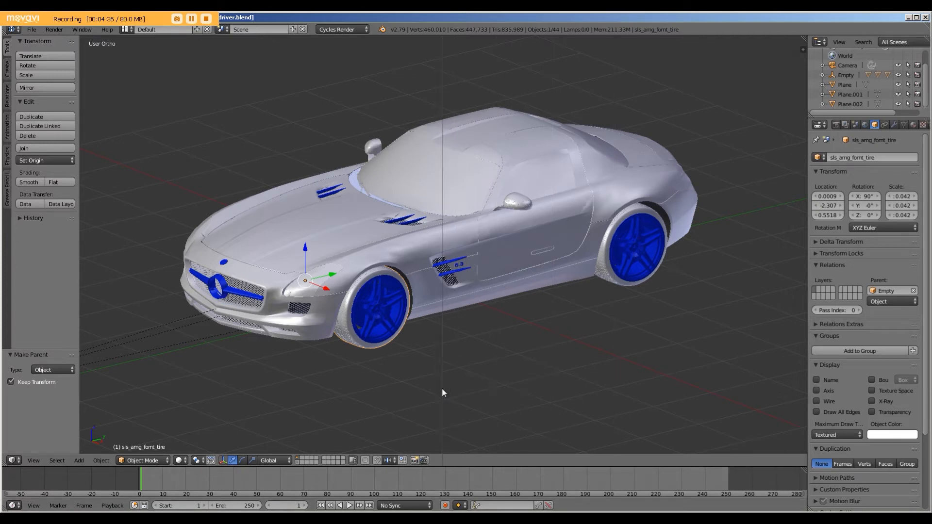
left_click(454, 460)
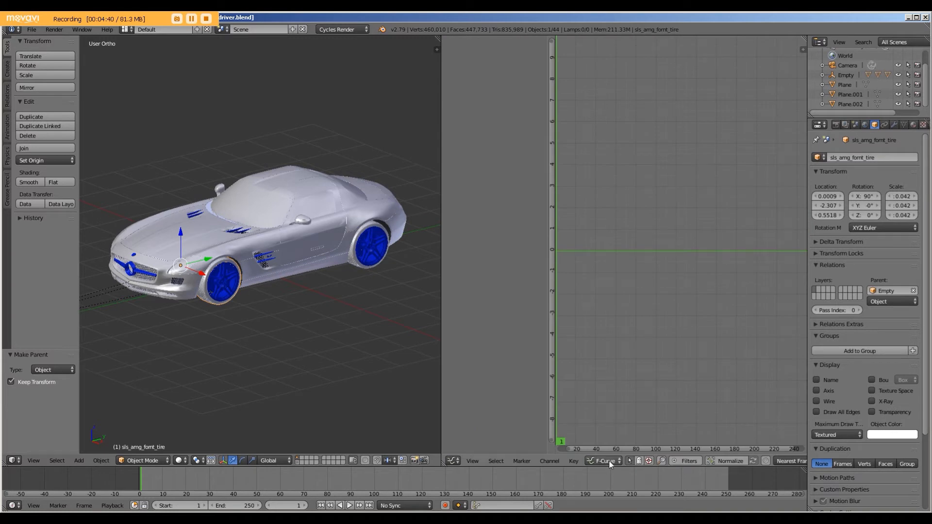
mouse_move(605, 460)
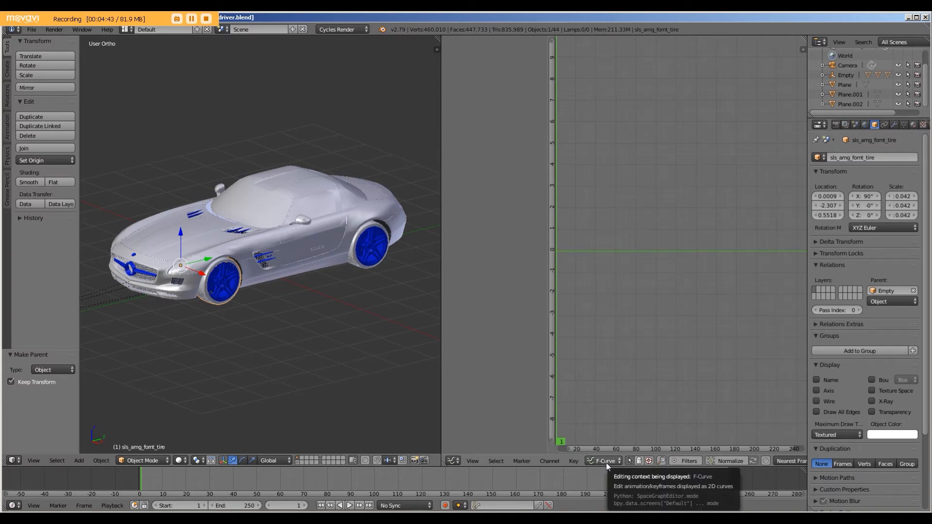
left_click(604, 461)
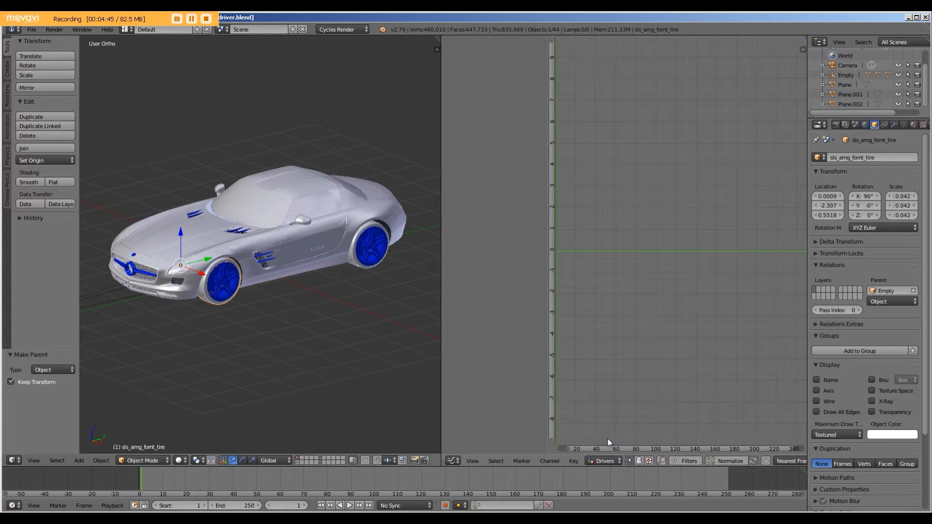
mouse_move(582, 214)
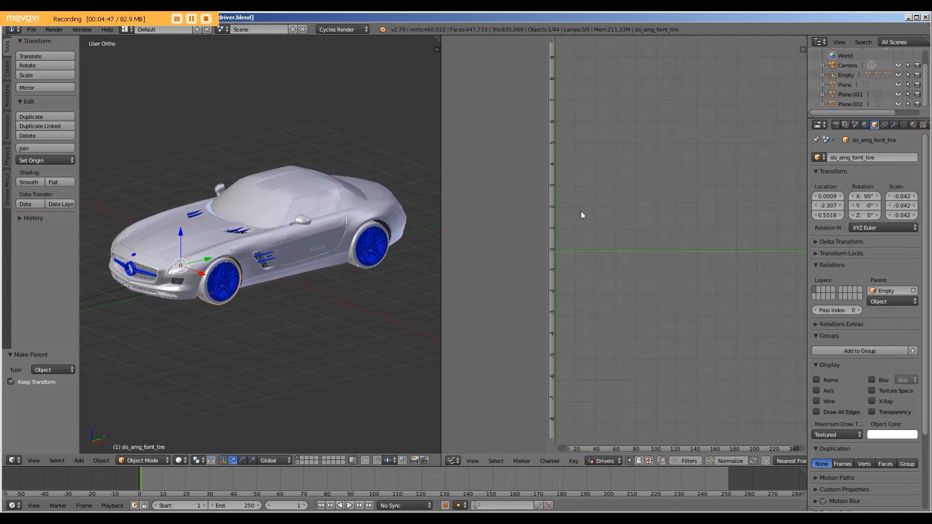
key("n")
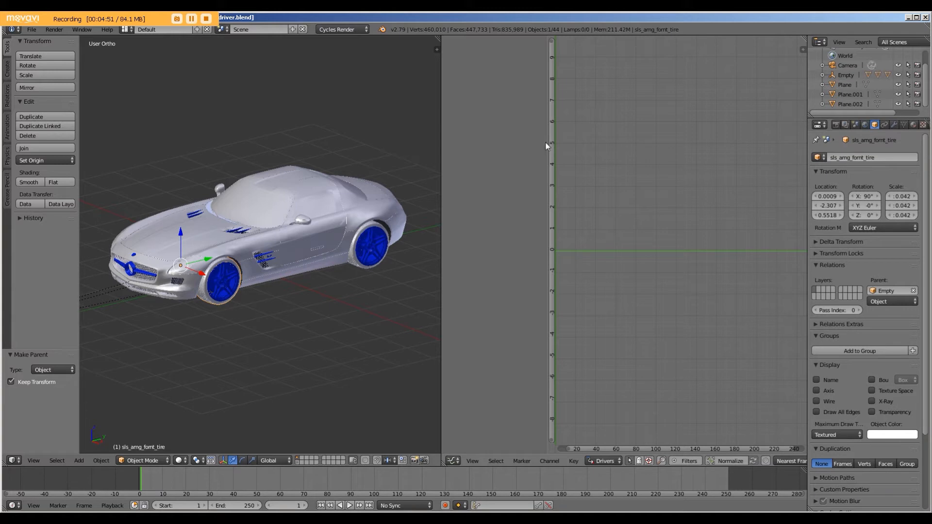
mouse_move(638, 157)
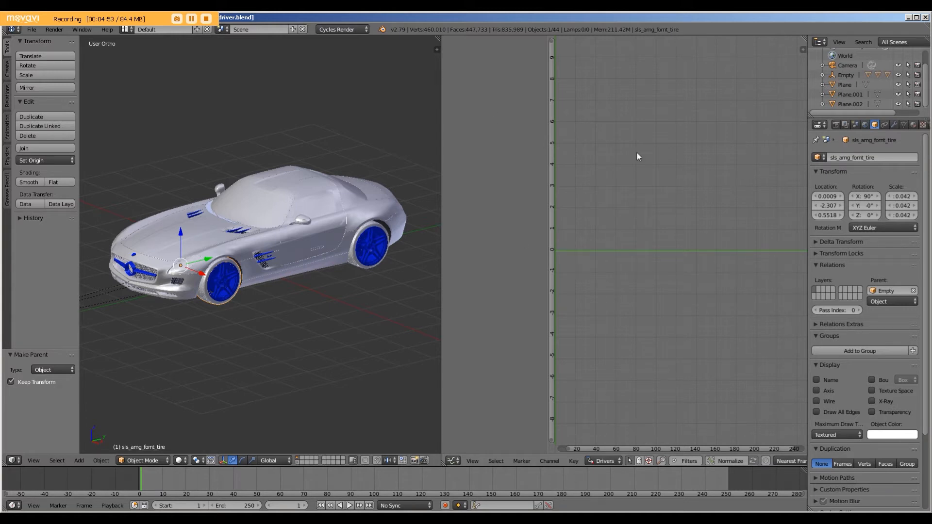
mouse_move(218, 296)
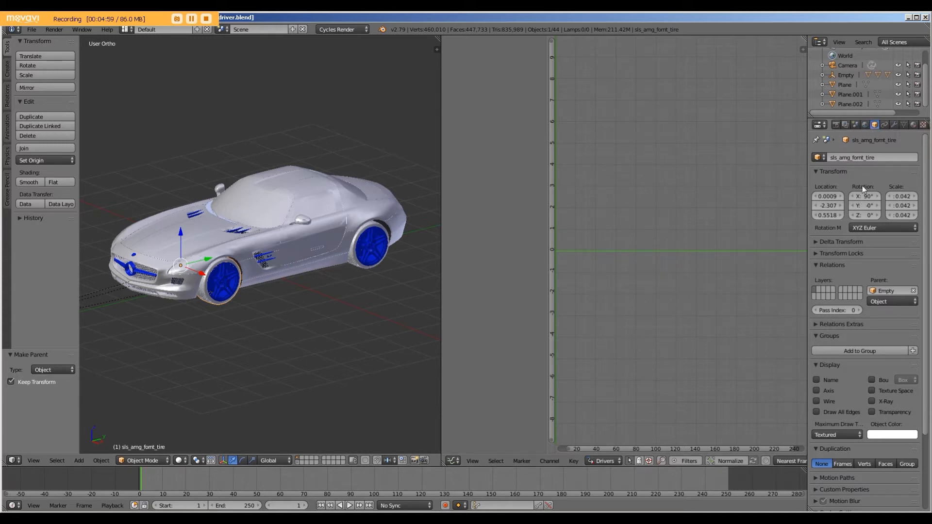
mouse_move(865, 196)
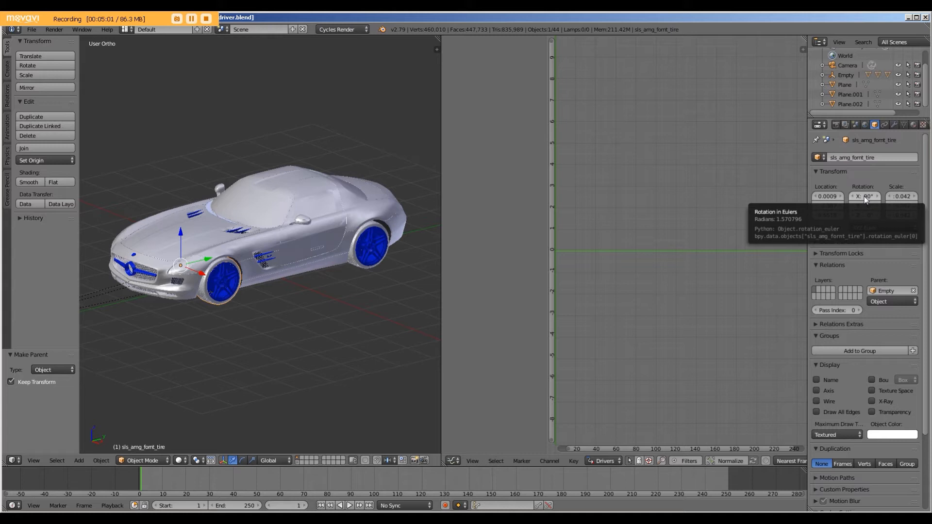
Step: Add a driver to the tire's Rotation X and show the driver's F-curve properties
right_click(864, 196)
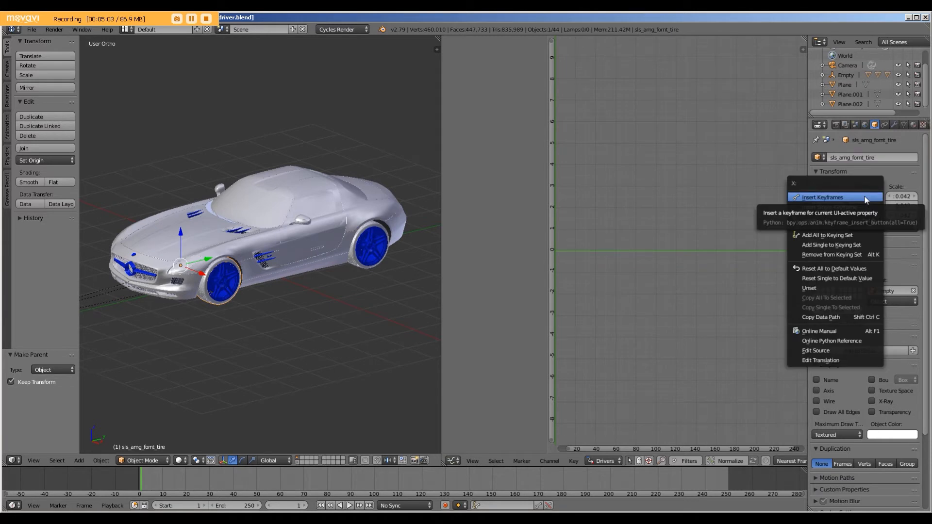
mouse_move(816, 221)
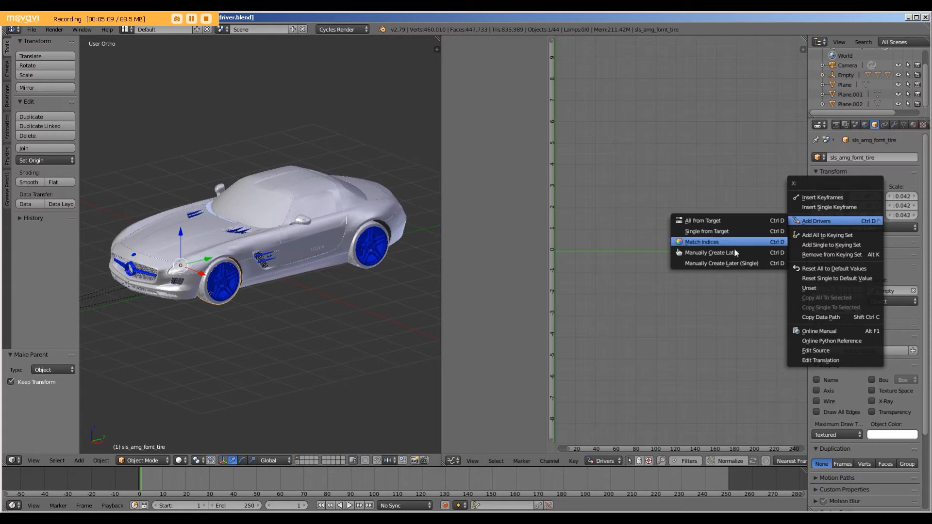
mouse_move(733, 264)
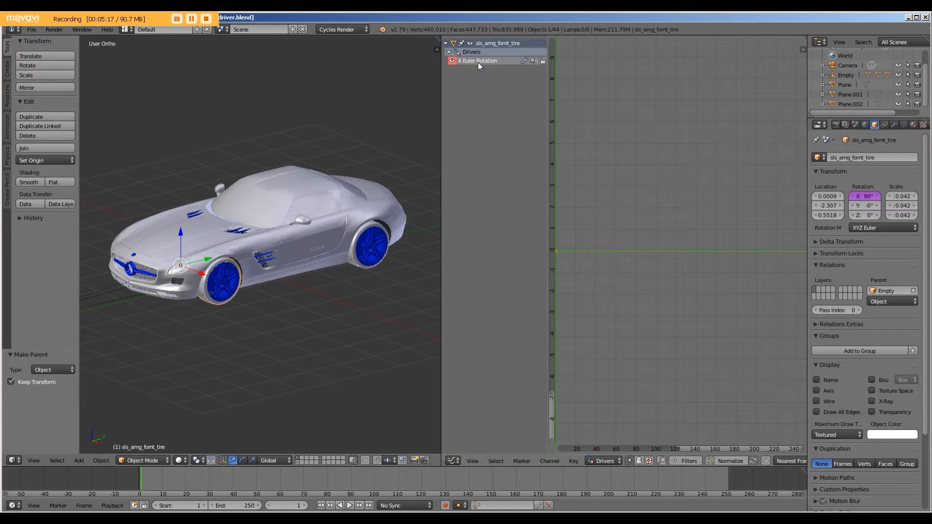
mouse_move(730, 186)
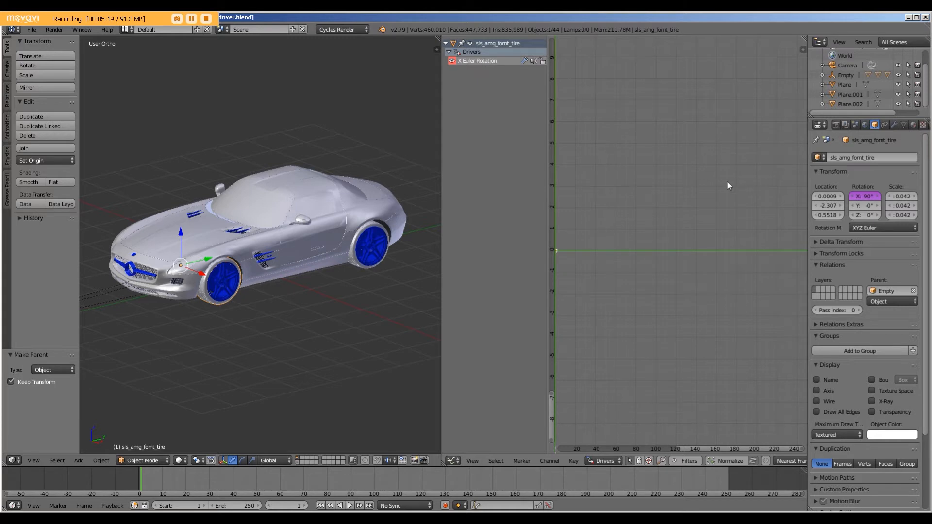
left_click(714, 48)
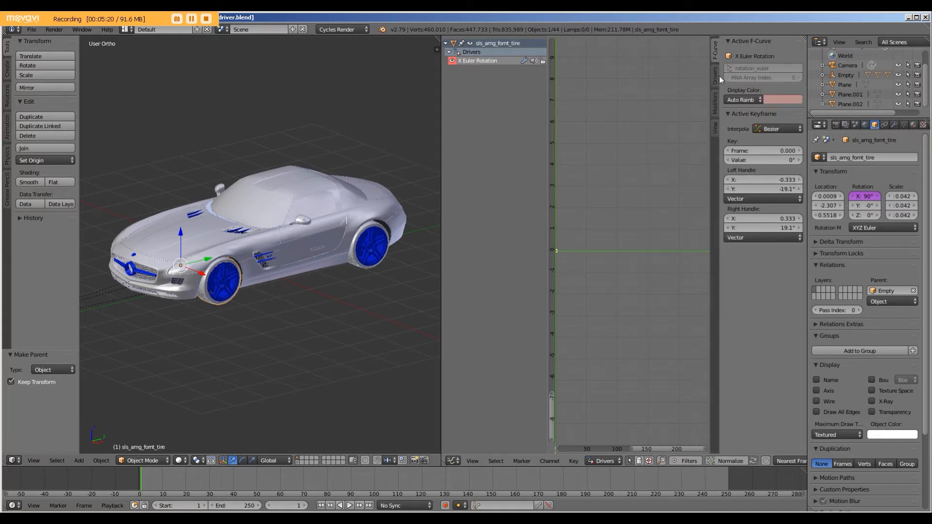
Step: Show the front tire's X rotation driver settings after checking the Empty's location
left_click(713, 78)
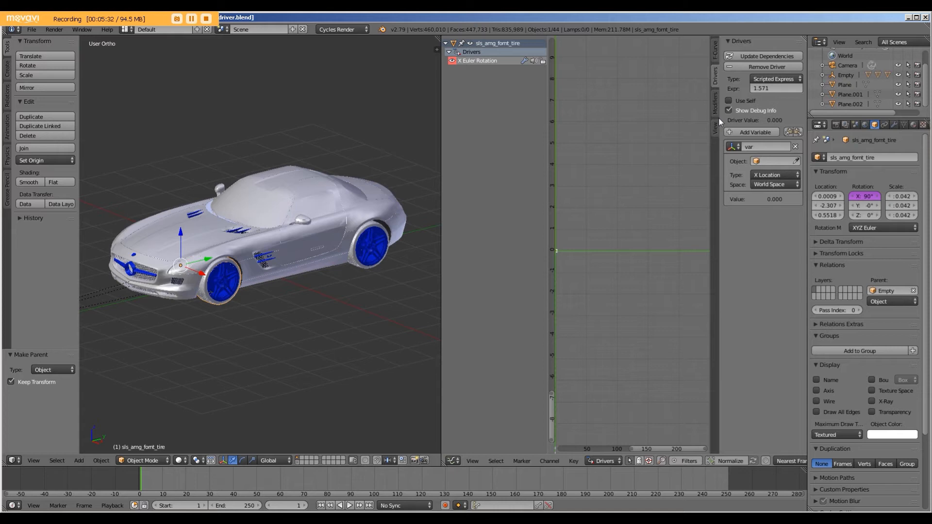
mouse_move(319, 269)
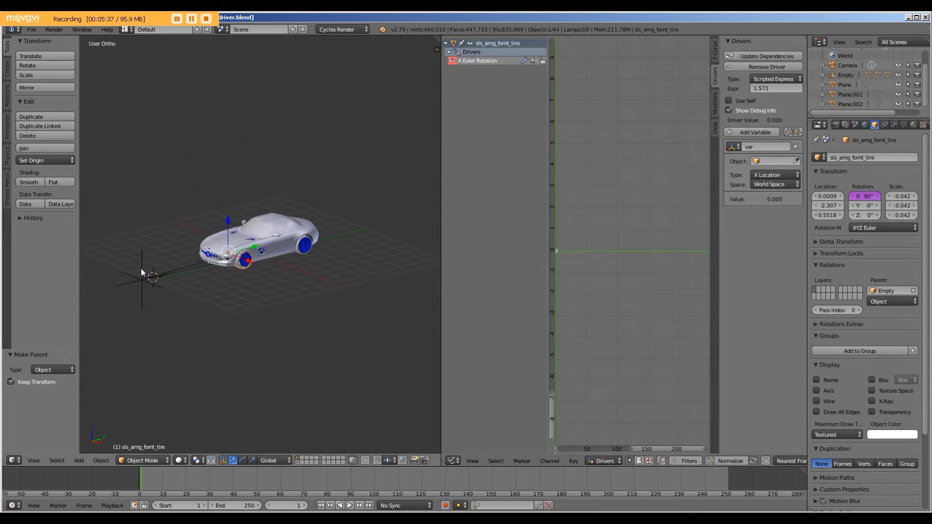
left_click(142, 280)
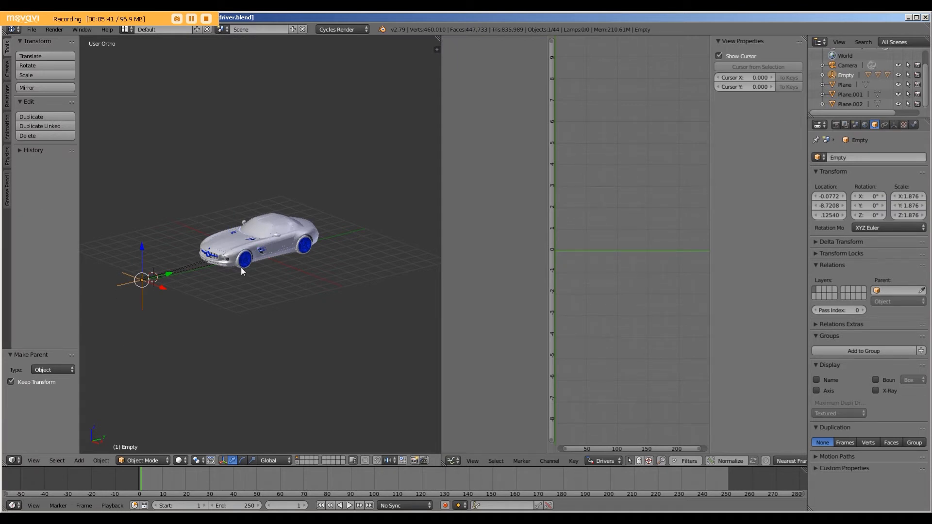
left_click(243, 261)
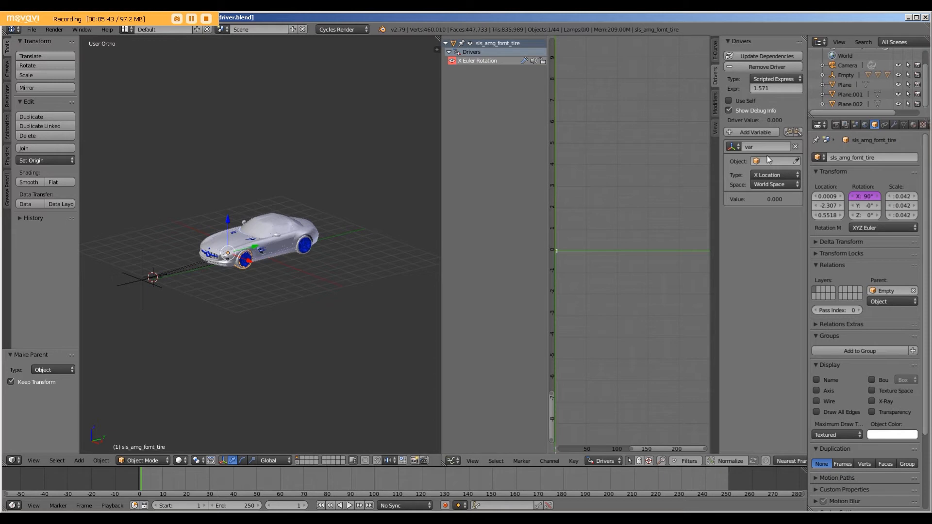
Step: Set the driver variable to read the Empty's Y Location transform channel
left_click(773, 161)
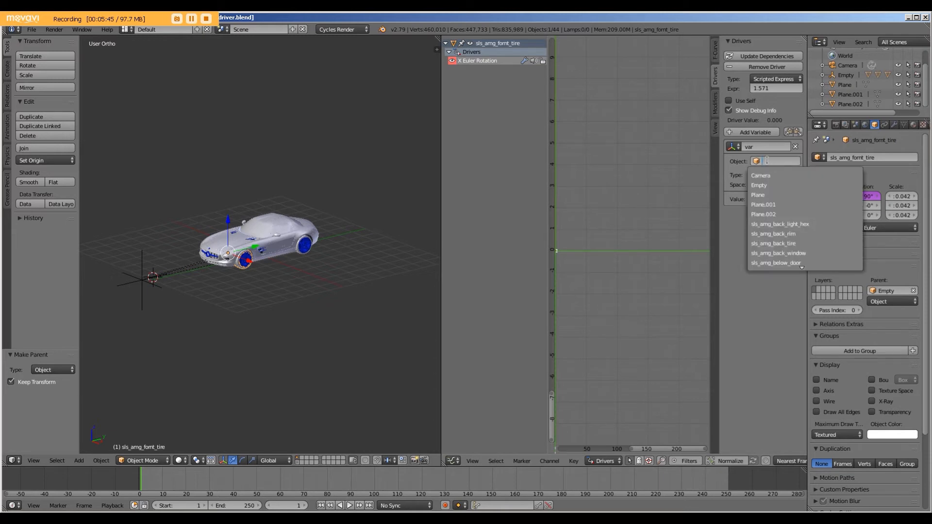
left_click(759, 185)
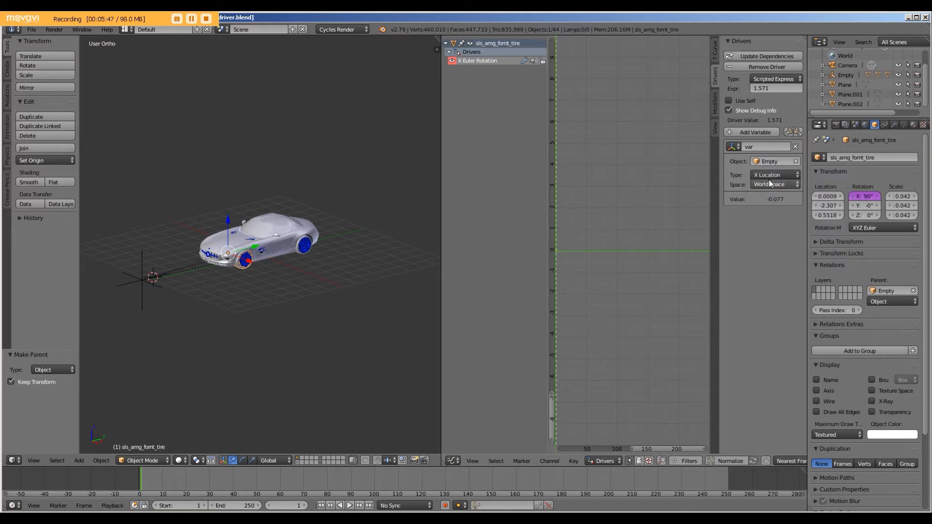
left_click(775, 175)
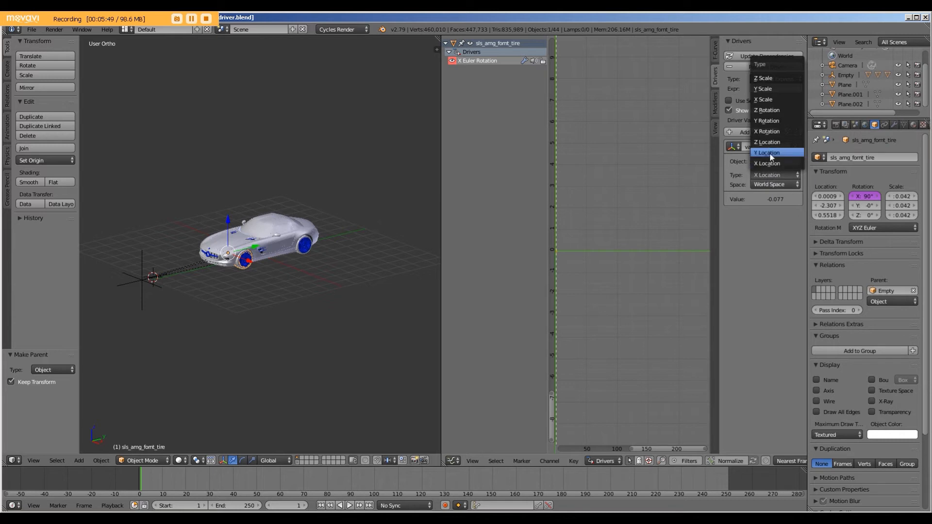
left_click(768, 152)
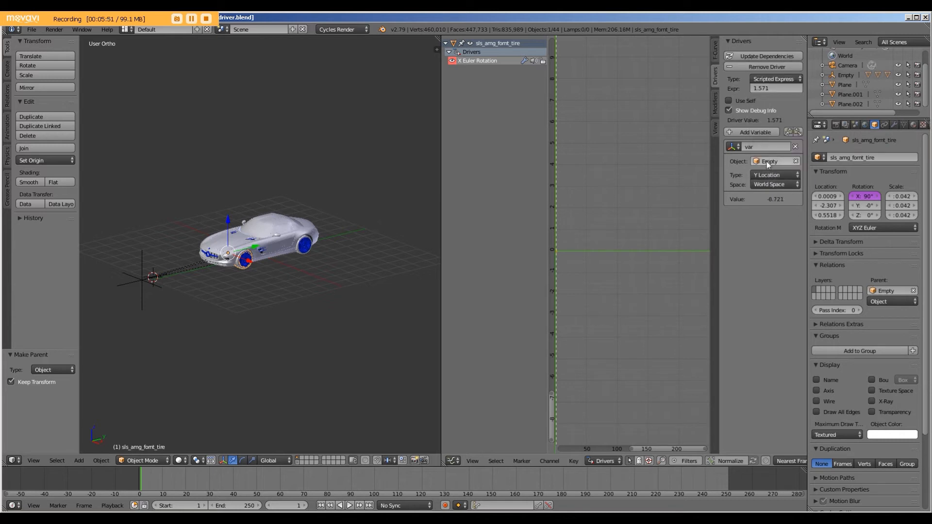
mouse_move(756, 134)
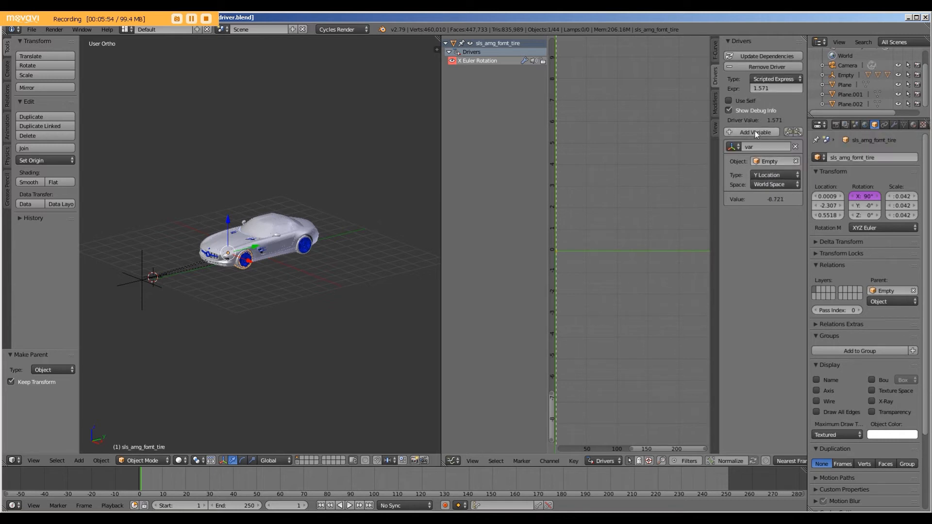
Step: Add a second variable reading sls_amg_fornt_tire dimensions[1], giving 1.152
left_click(755, 132)
type("diameter")
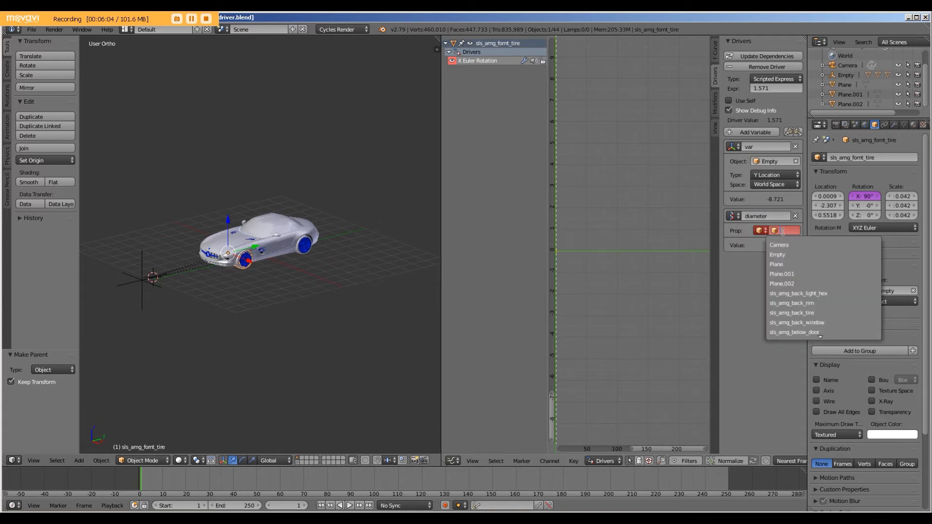
mouse_move(782, 283)
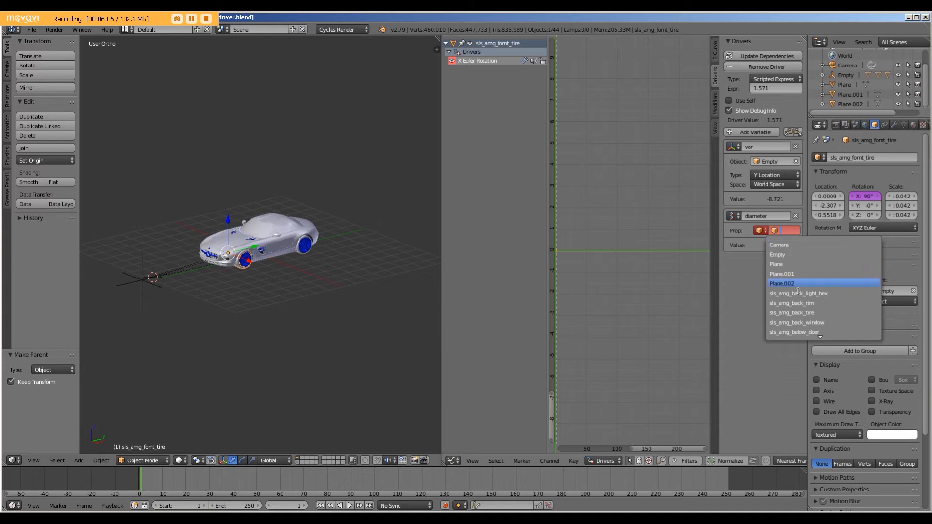
scroll("down", 3)
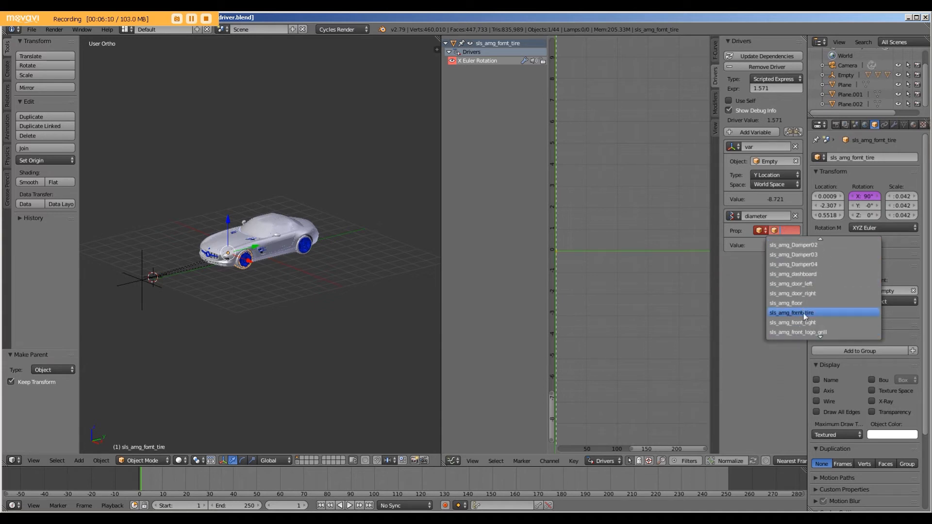
left_click(792, 312)
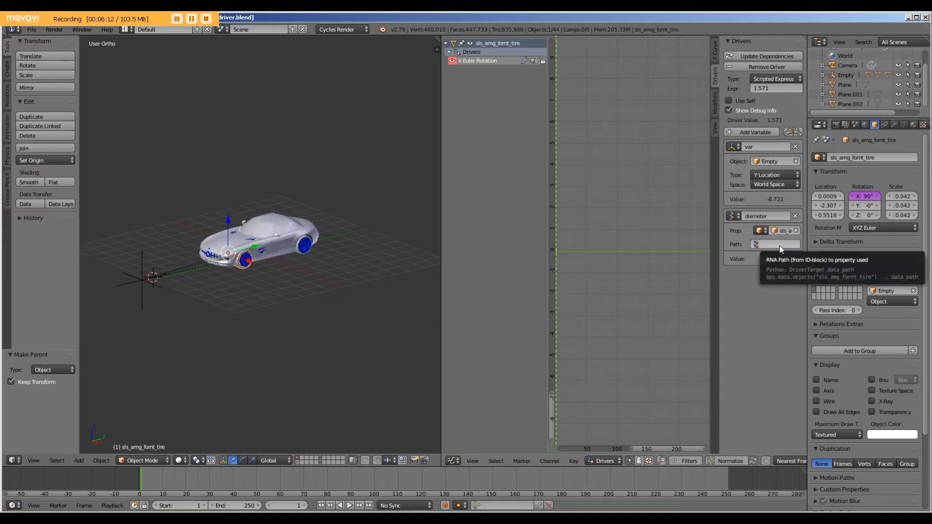
left_click(775, 245)
type("dimensions[1]")
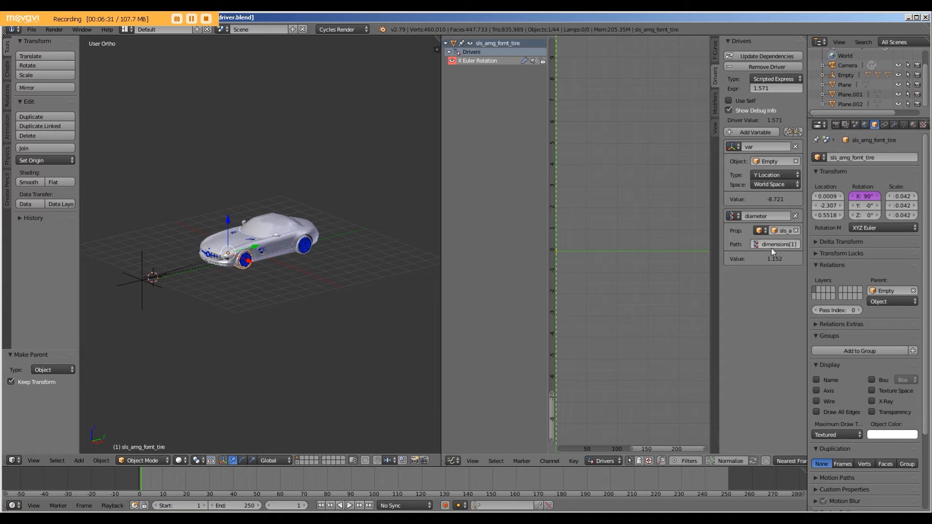
mouse_move(777, 245)
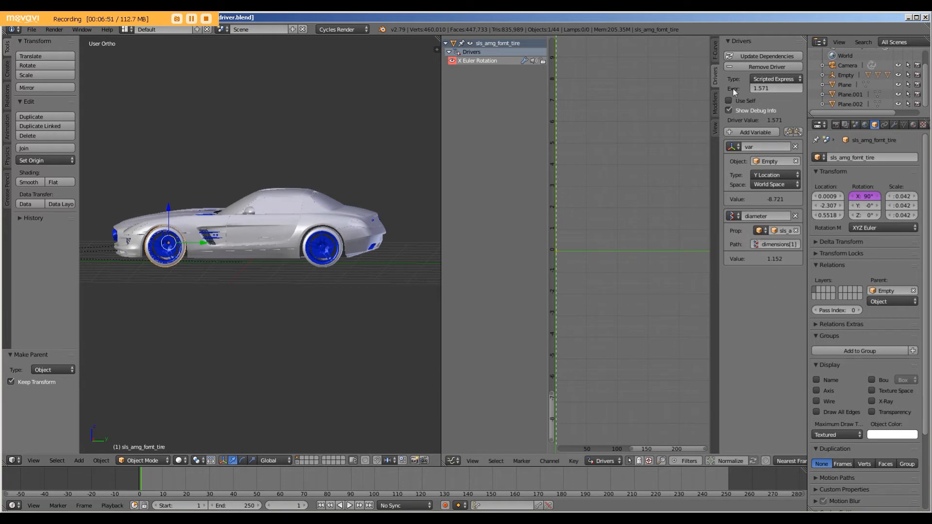
Step: Enter the driver expression -var/(diameter/2) for the front tire rotation
left_click(773, 89)
type("-var/(diameter/2)")
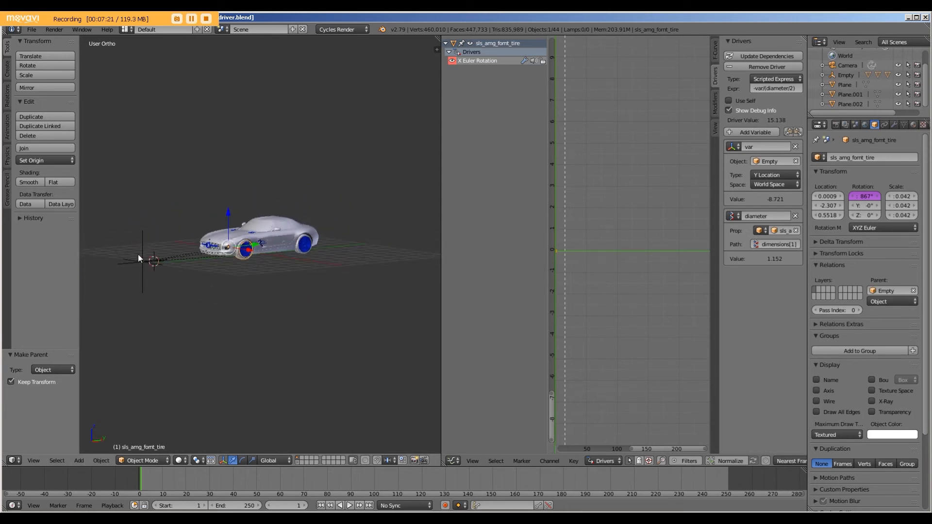
left_click(144, 261)
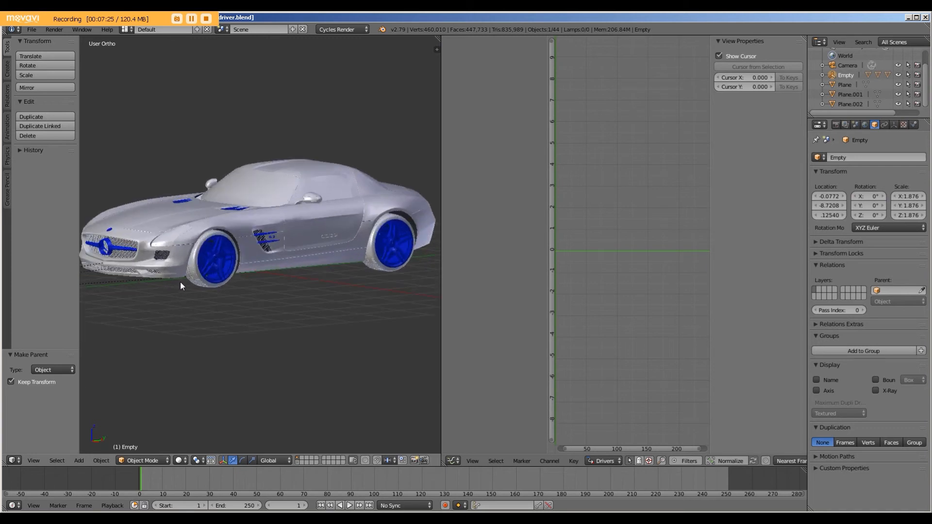
mouse_move(148, 292)
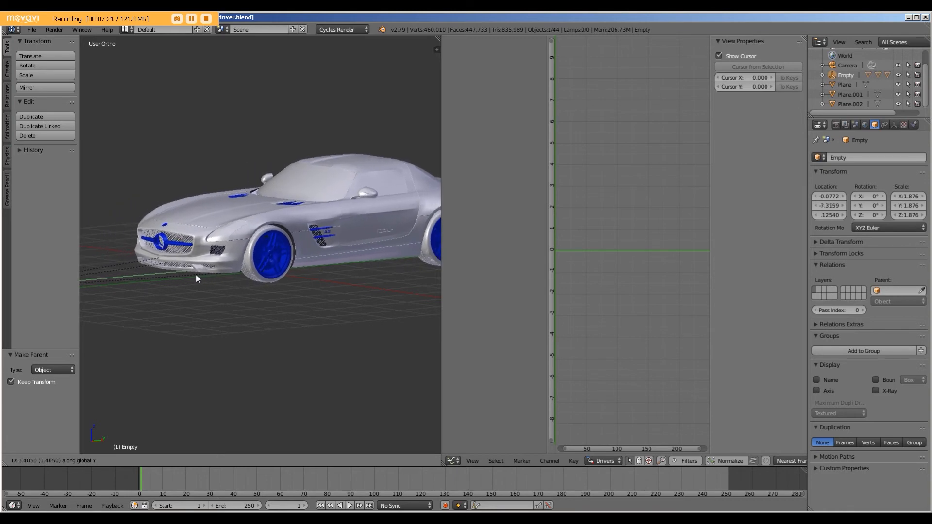
key("Escape")
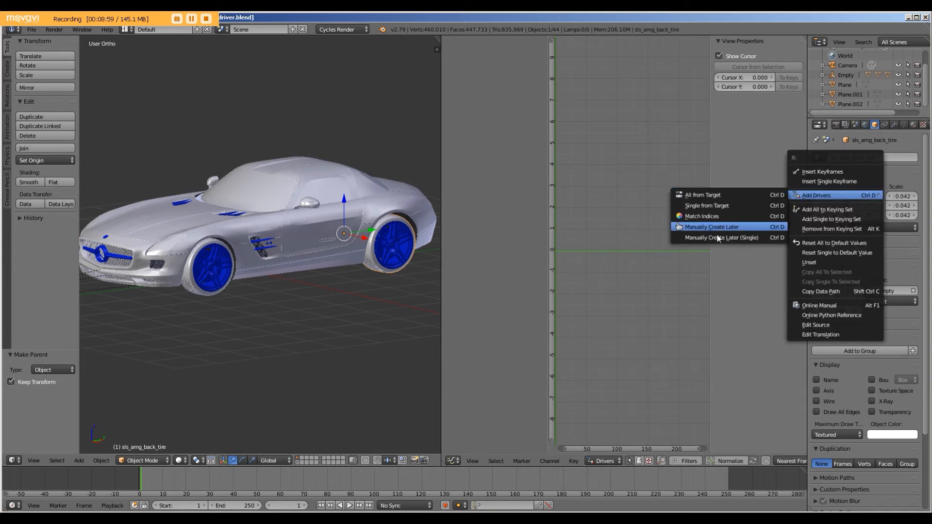
Step: Add a driver on the back tire's X rotation reading the Empty's Y Location
left_click(816, 195)
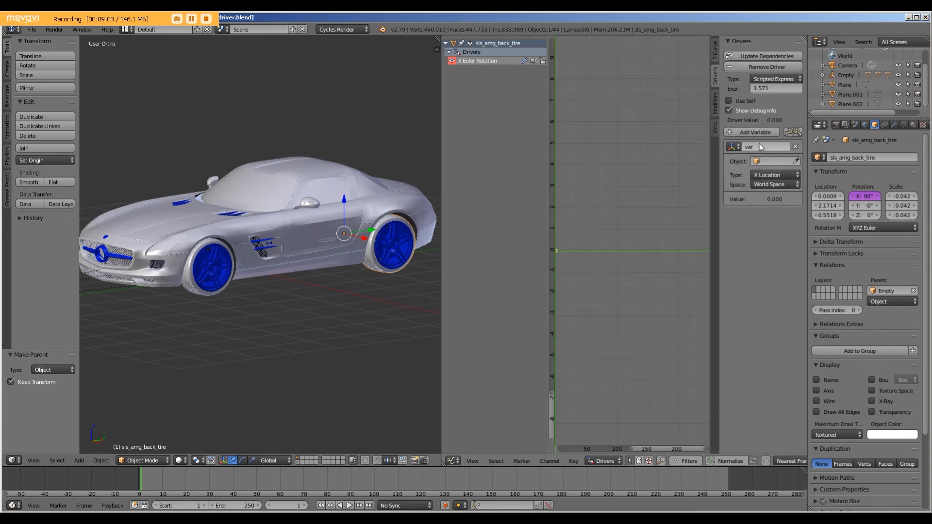
left_click(774, 161)
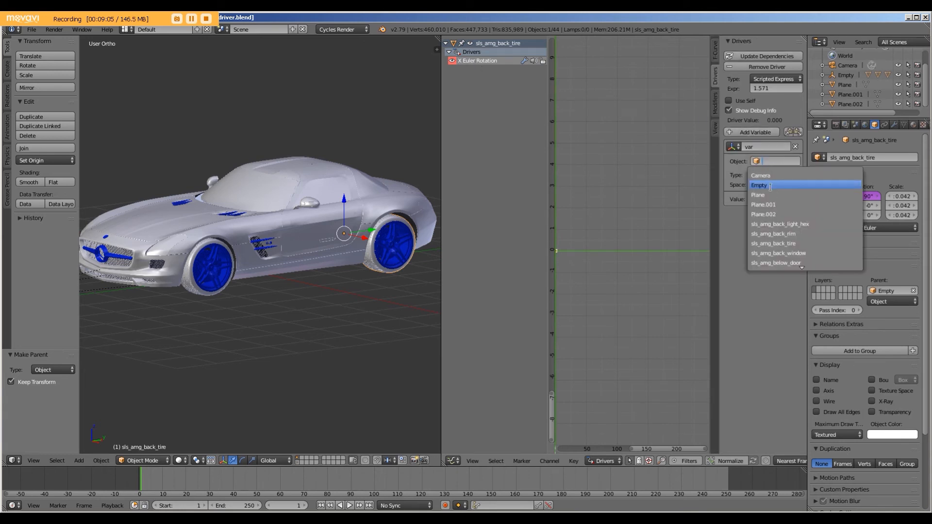
left_click(767, 185)
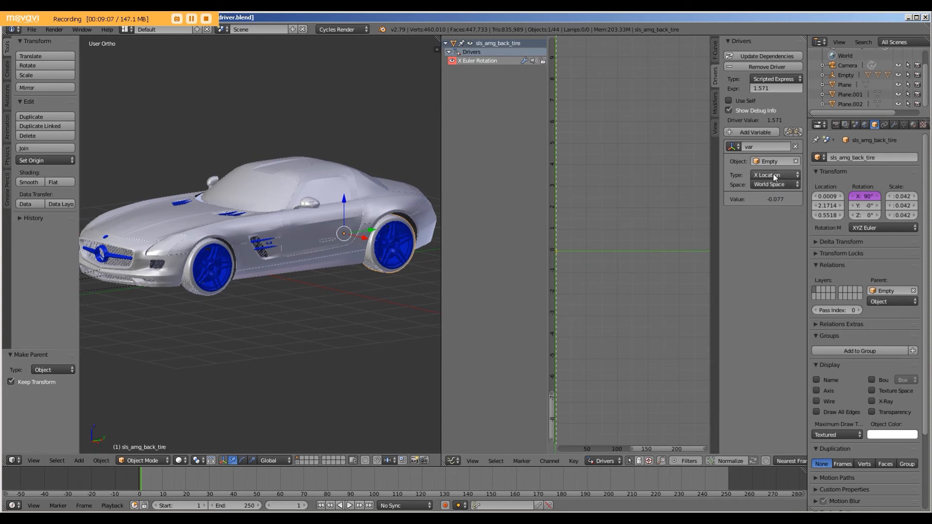
left_click(773, 174)
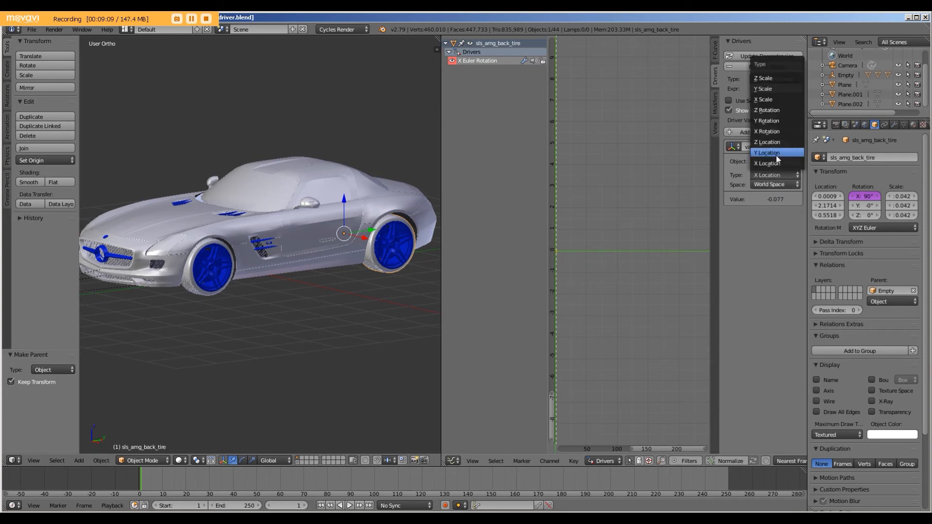
left_click(767, 153)
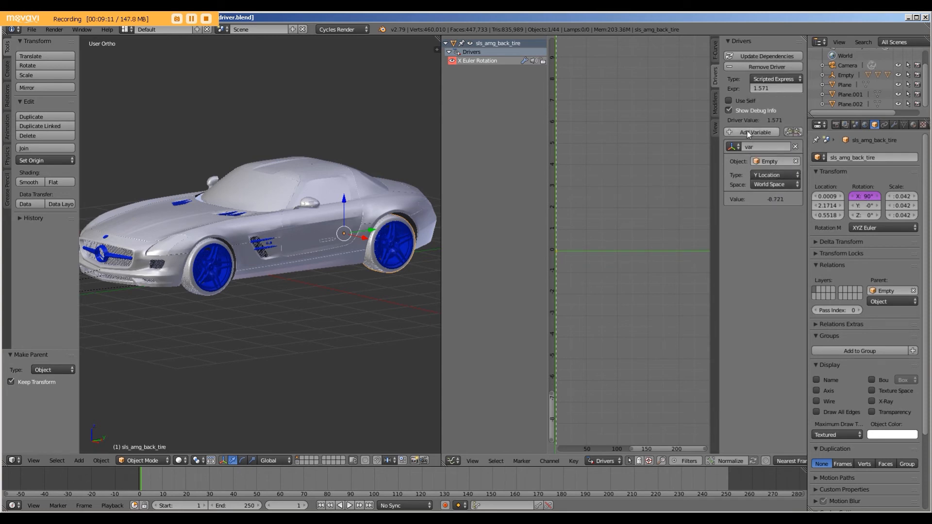
Step: Add a second diameter variable sourced from the back tire, giving 1.152
left_click(754, 132)
type("diameter")
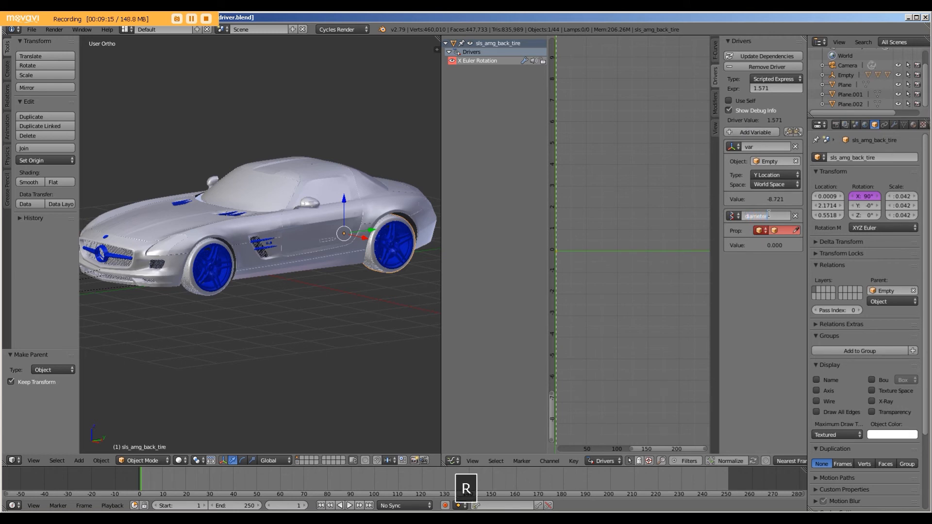
left_click(785, 230)
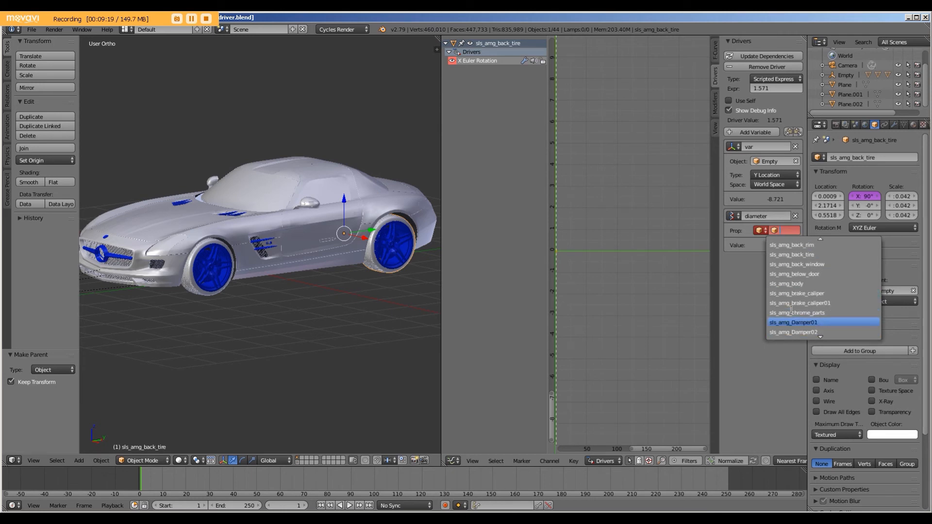
left_click(793, 322)
type("var/diameter")
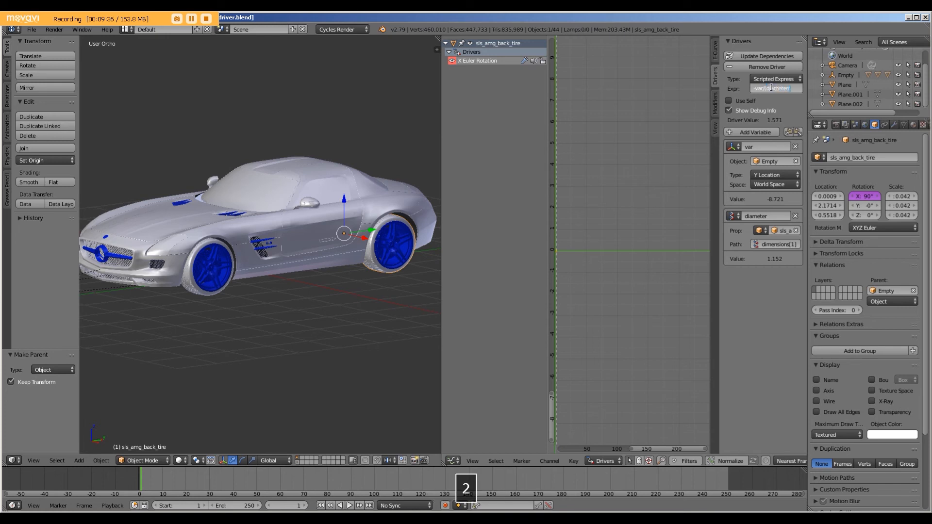
key("Return")
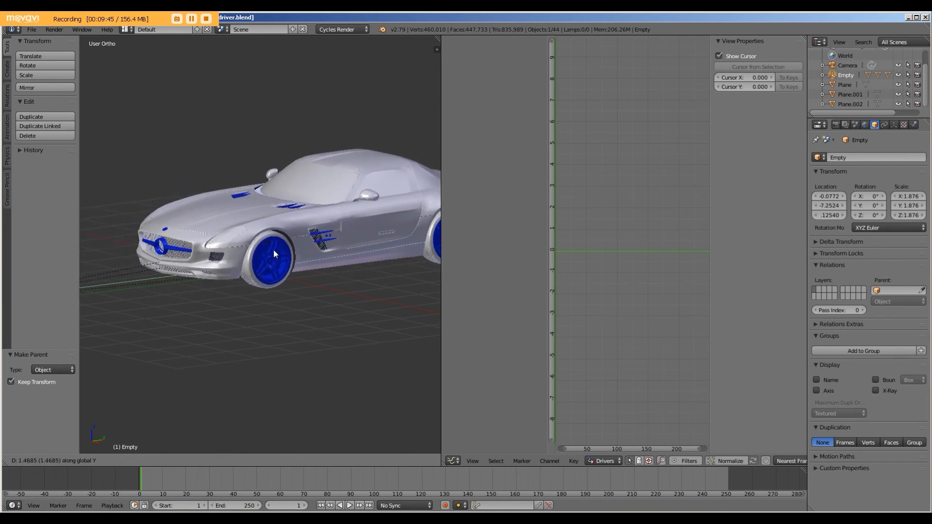
key("Escape")
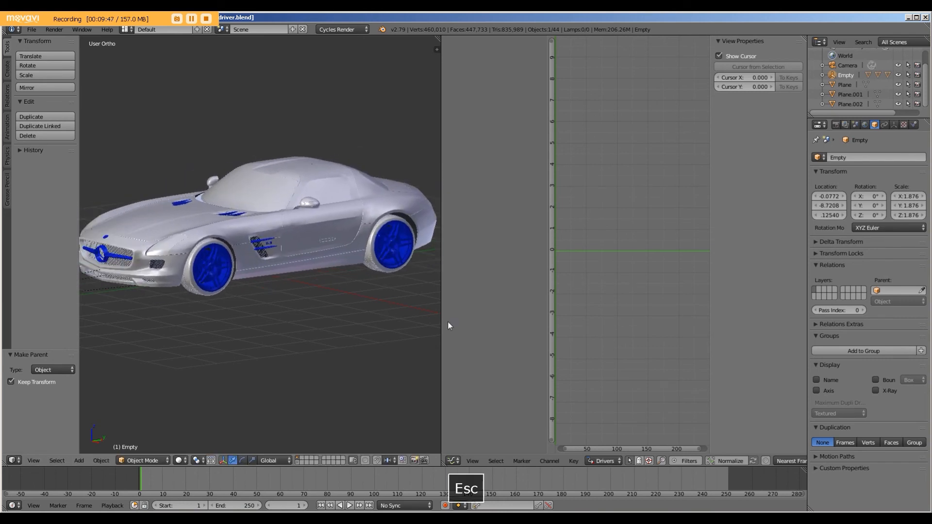
right_click(448, 326)
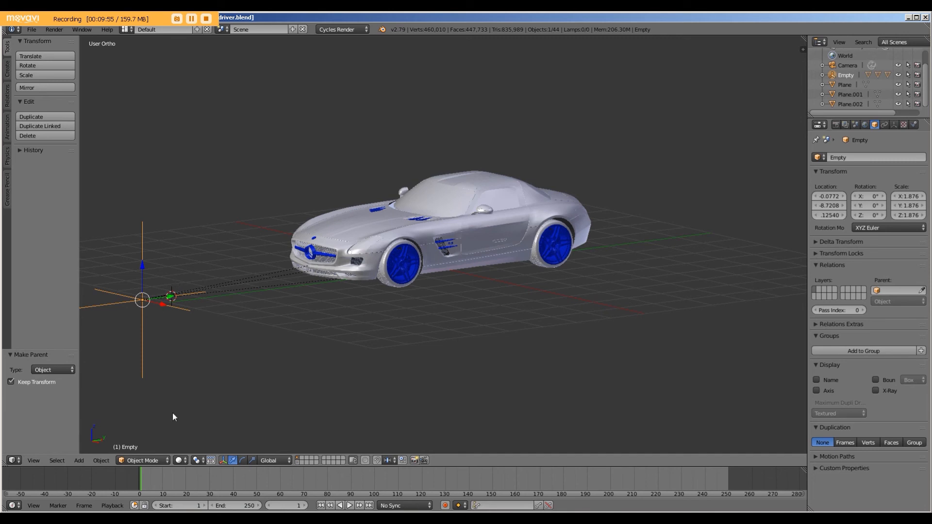
mouse_move(112, 295)
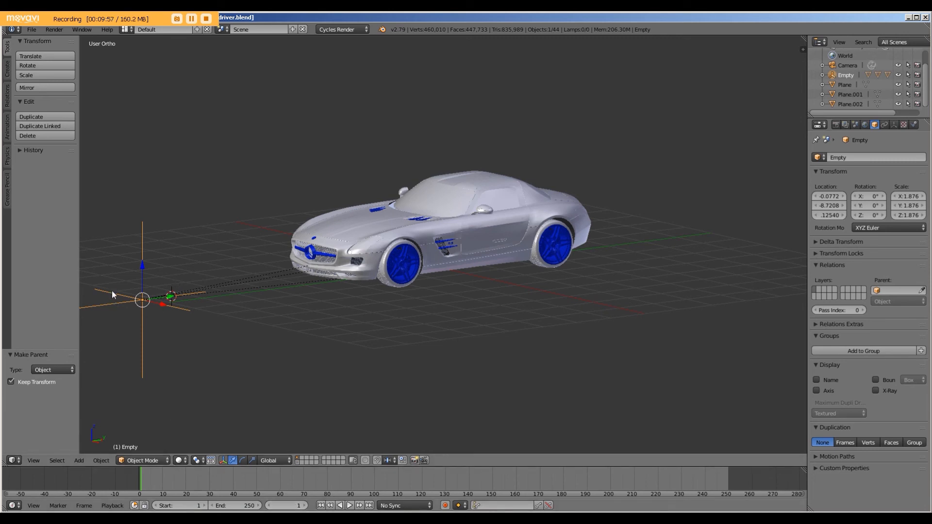
Step: Insert a Location keyframe on the Empty at frame 1 and move to frame 250
key("i")
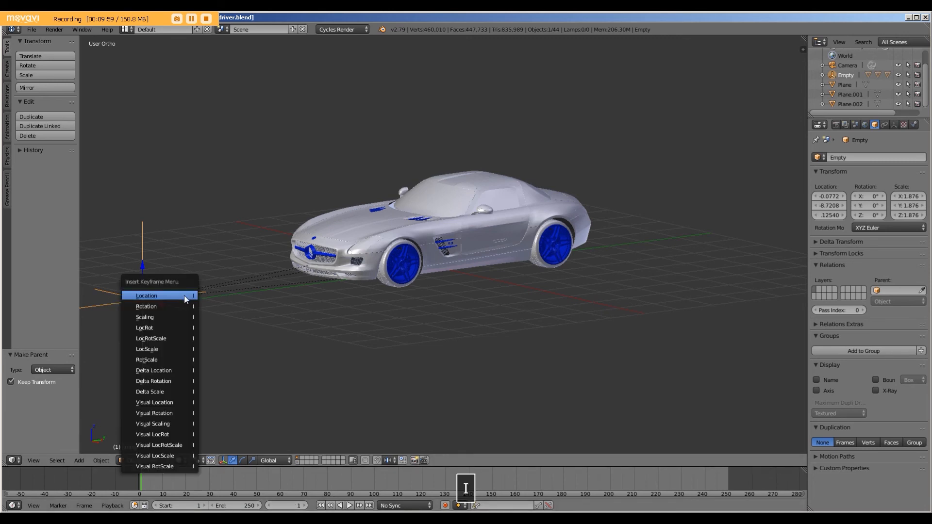
left_click(146, 296)
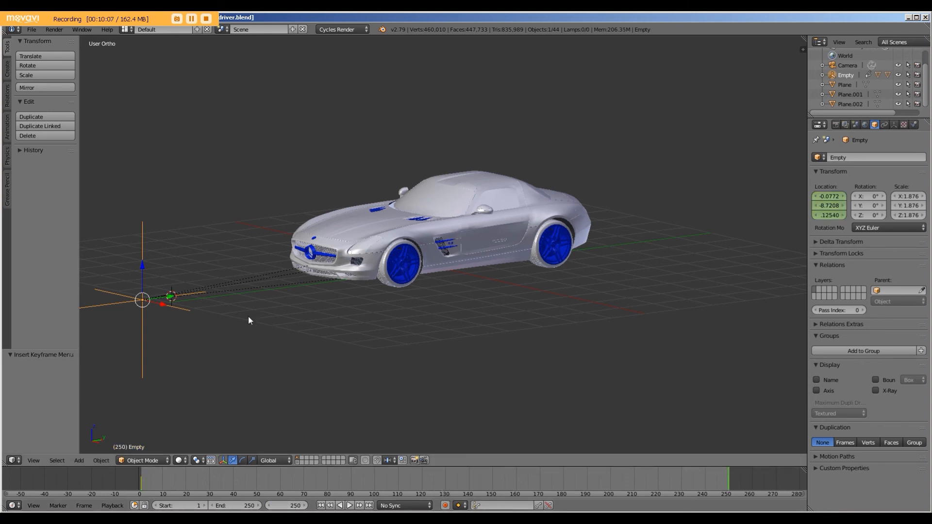
scroll("down", 3)
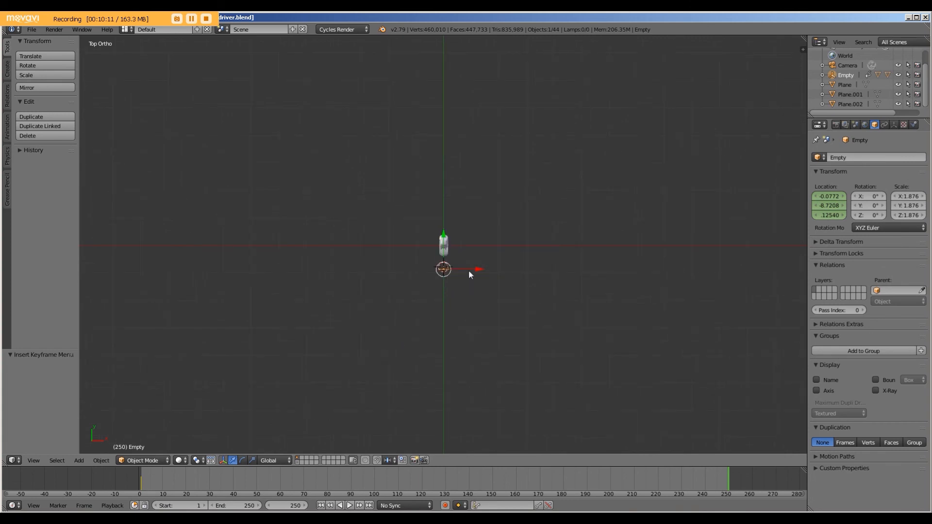
Step: Move the Empty along Y to -47.662 and key its Location at frame 250
key("g")
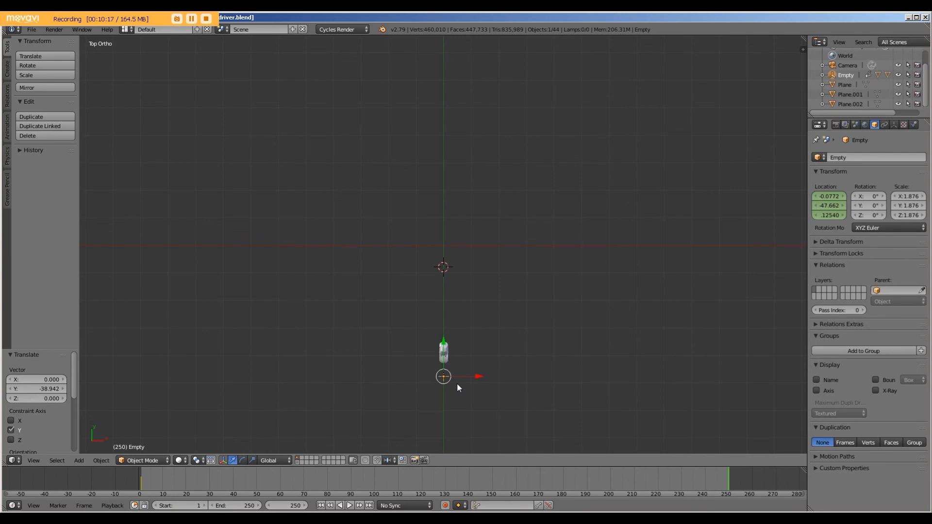
key("i")
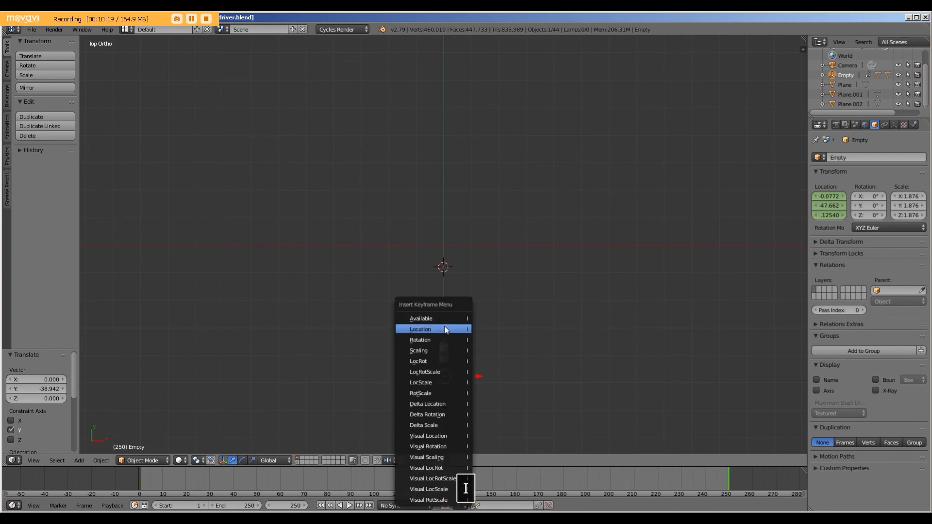
mouse_move(443, 330)
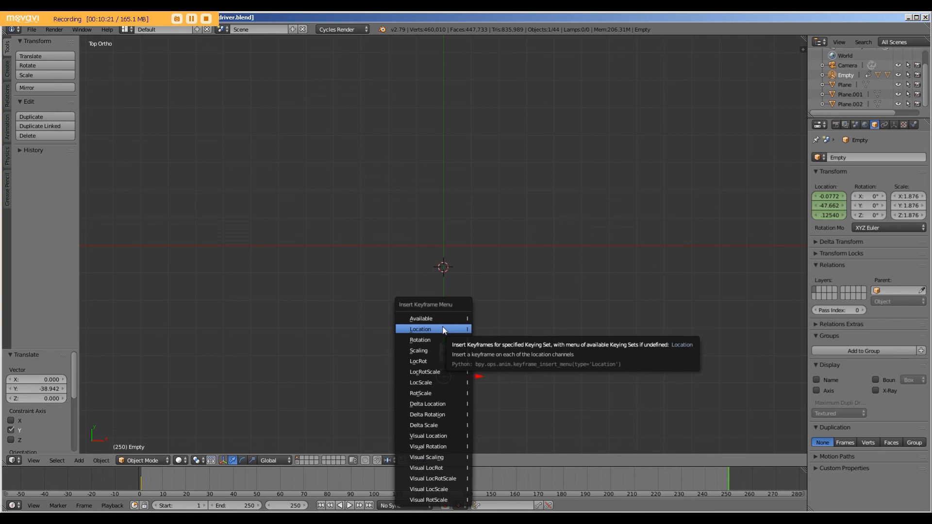
left_click(420, 329)
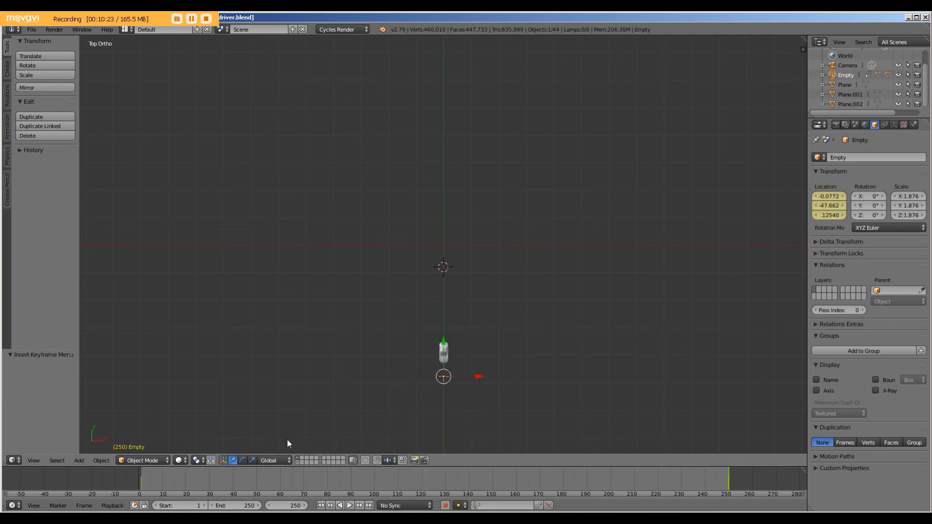
mouse_move(246, 478)
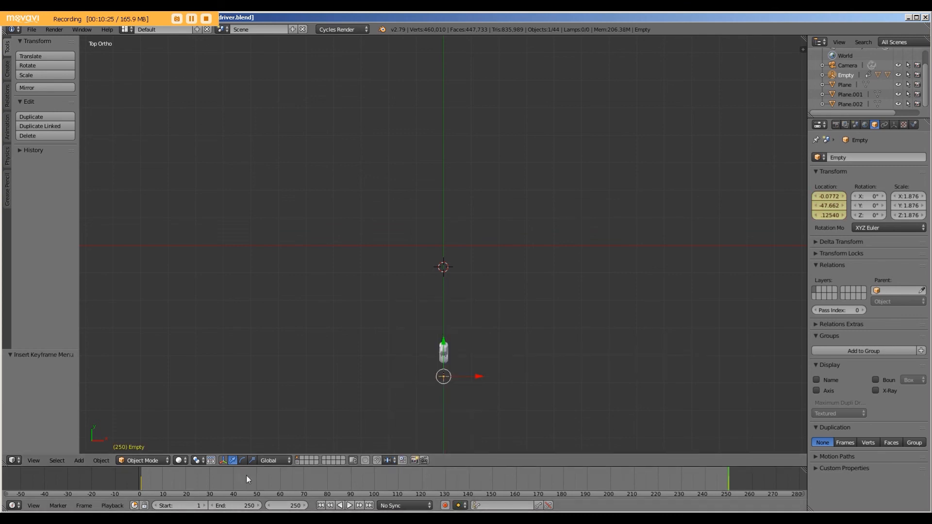
mouse_move(325, 485)
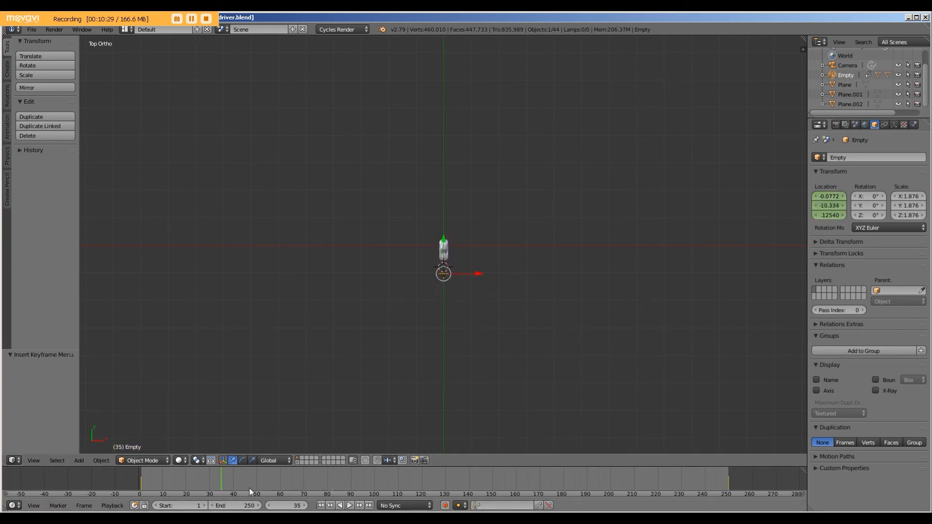
Step: Rewind to frame 1 and play back the car driving forward
key("Enter")
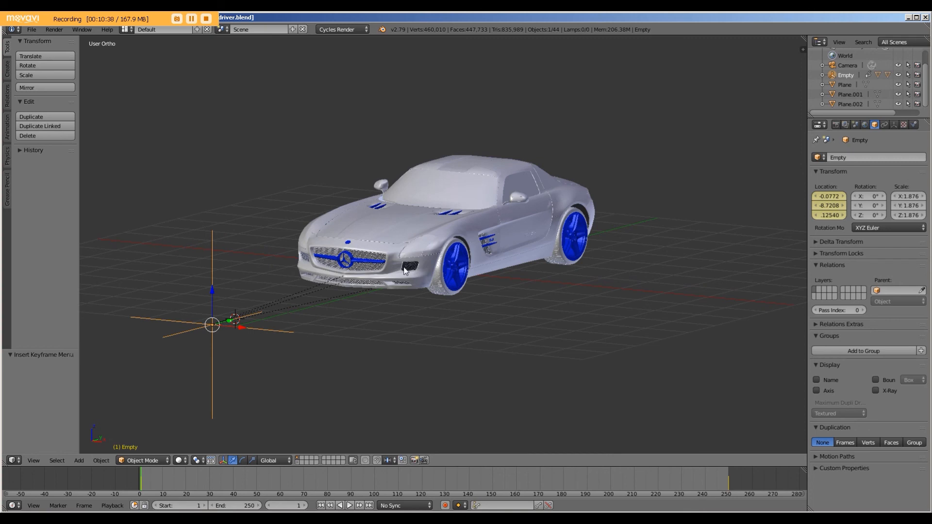
left_click(344, 505)
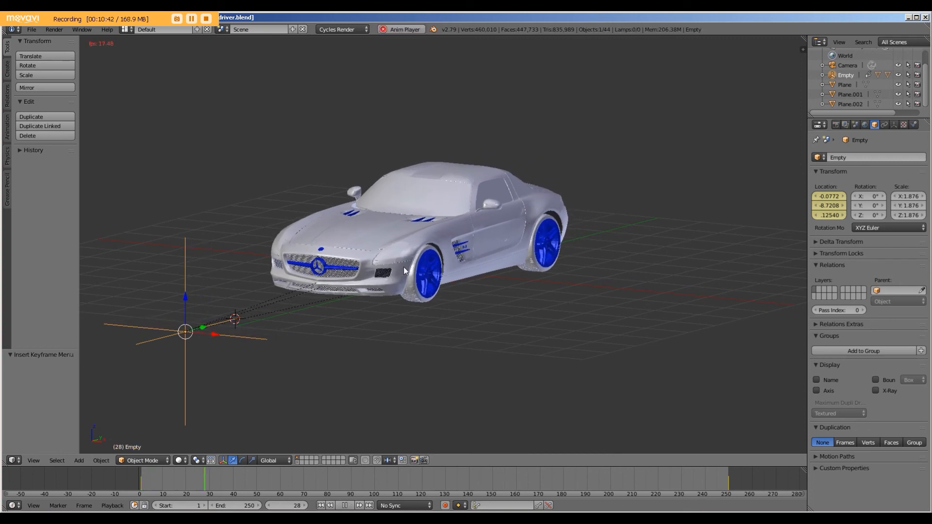